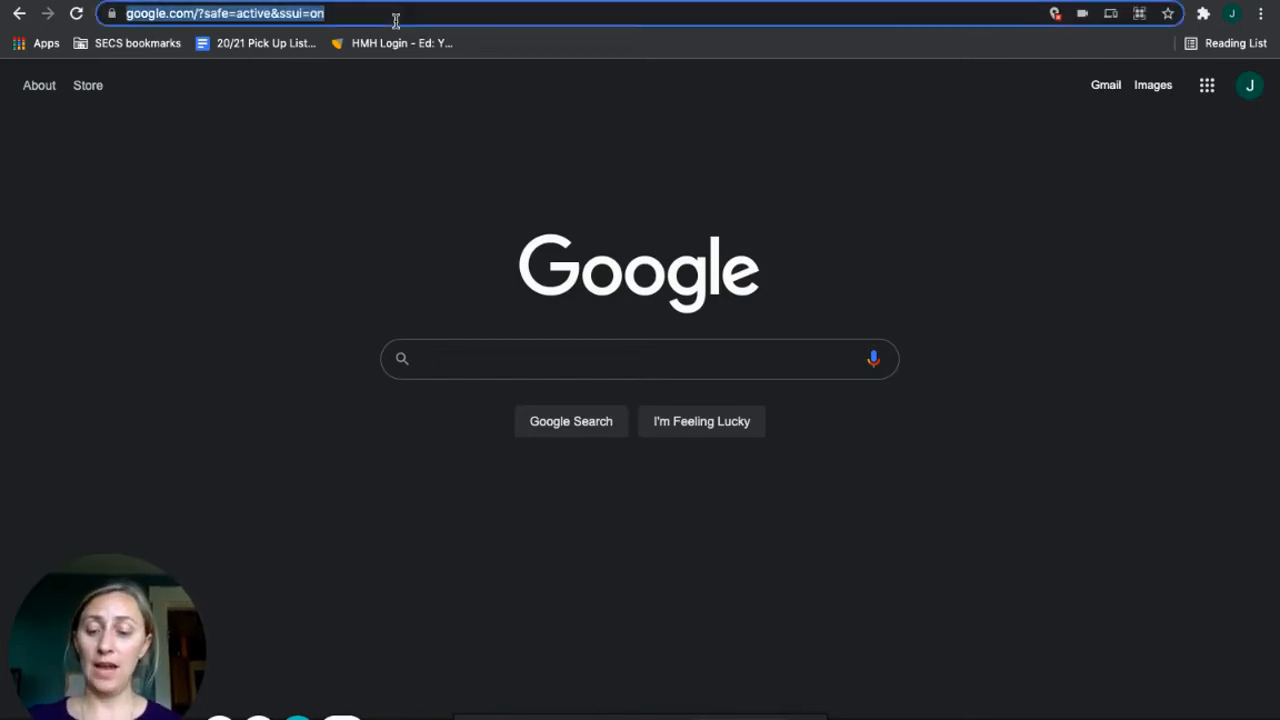
- Go to freckle.com and choose the Student login
{"action": "type", "text": "freckle.com/en-us/"}
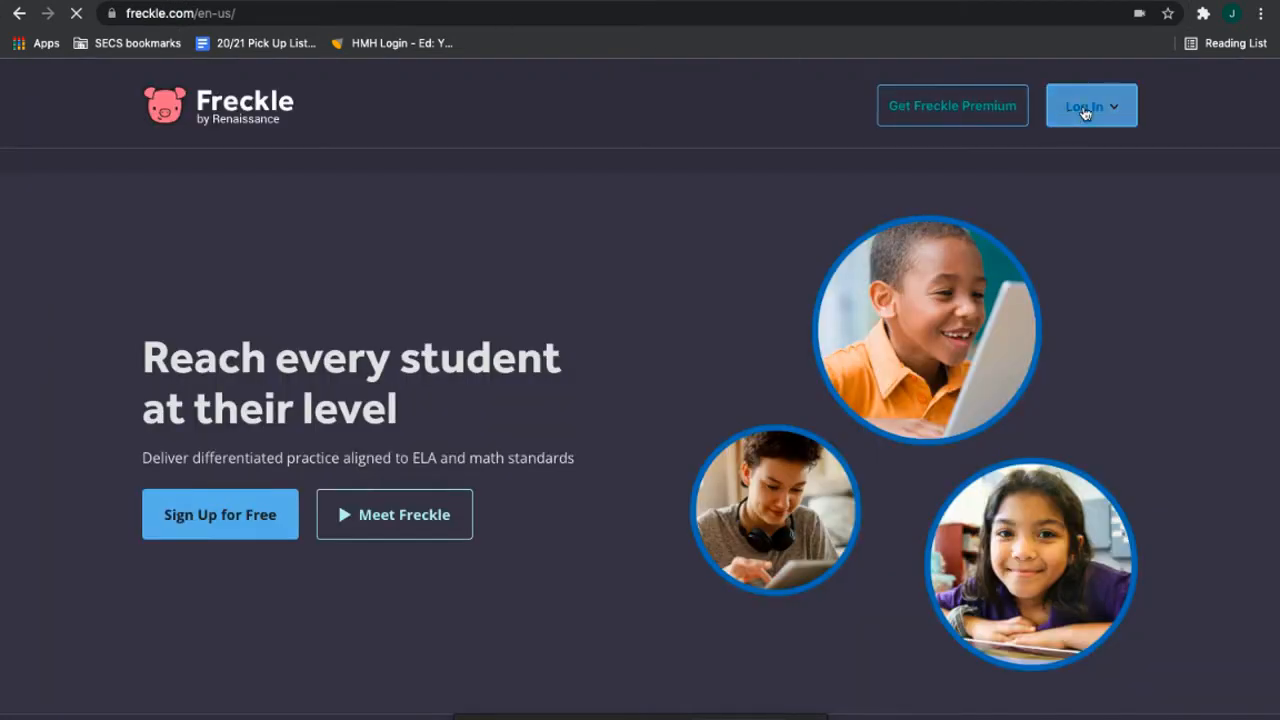
{"action": "left_click", "coordinate": [1084, 106]}
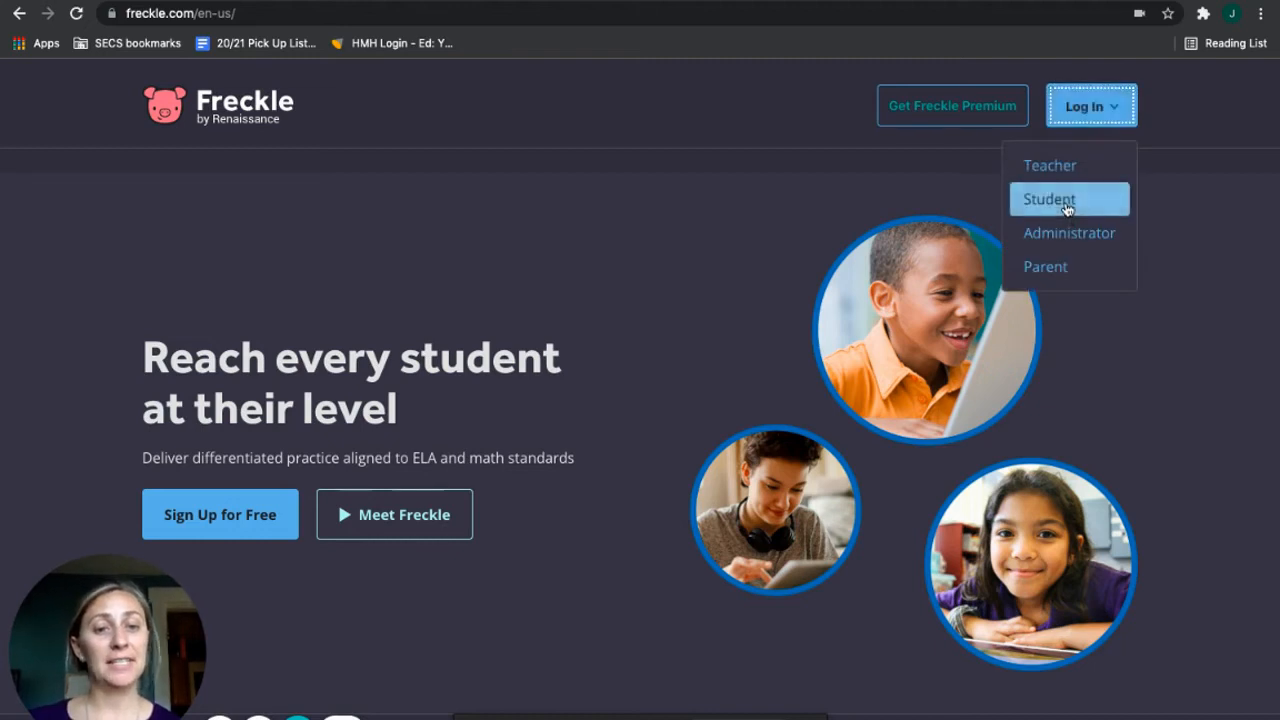
{"action": "left_click", "coordinate": [1068, 200]}
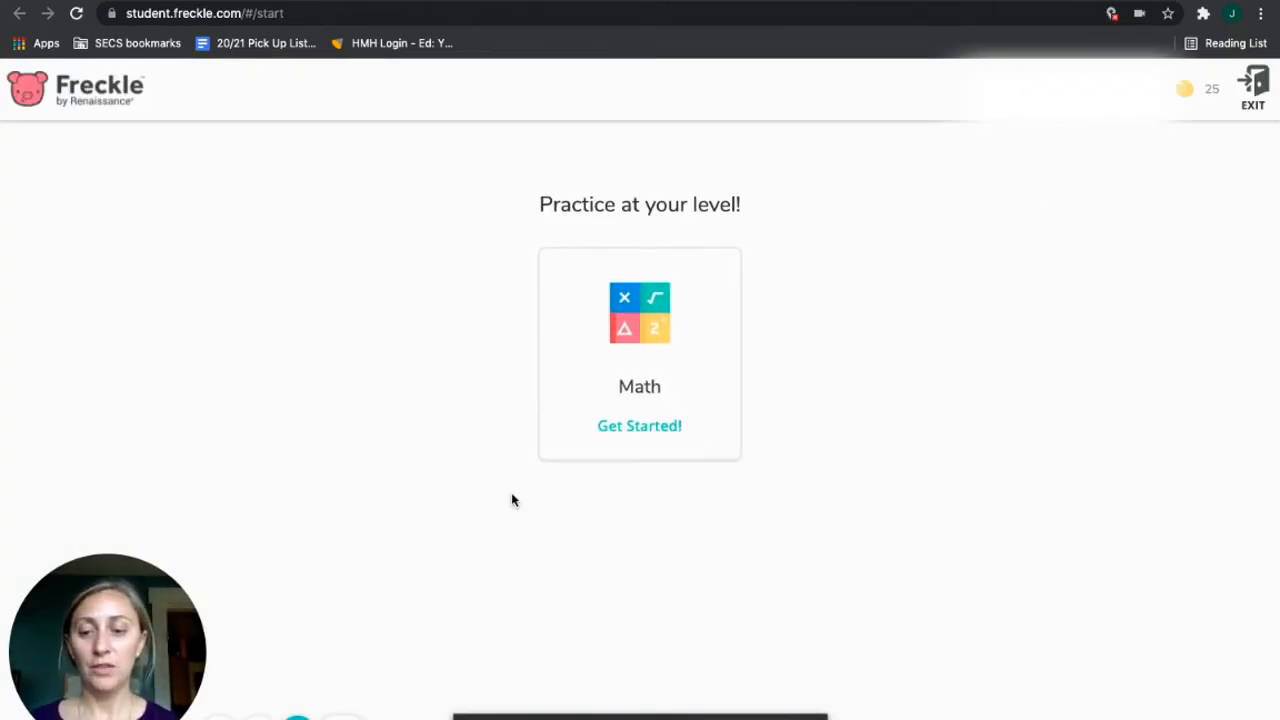
- Exit the current student with progress saved and log in with a recently used class code
{"action": "left_click", "coordinate": [1252, 88]}
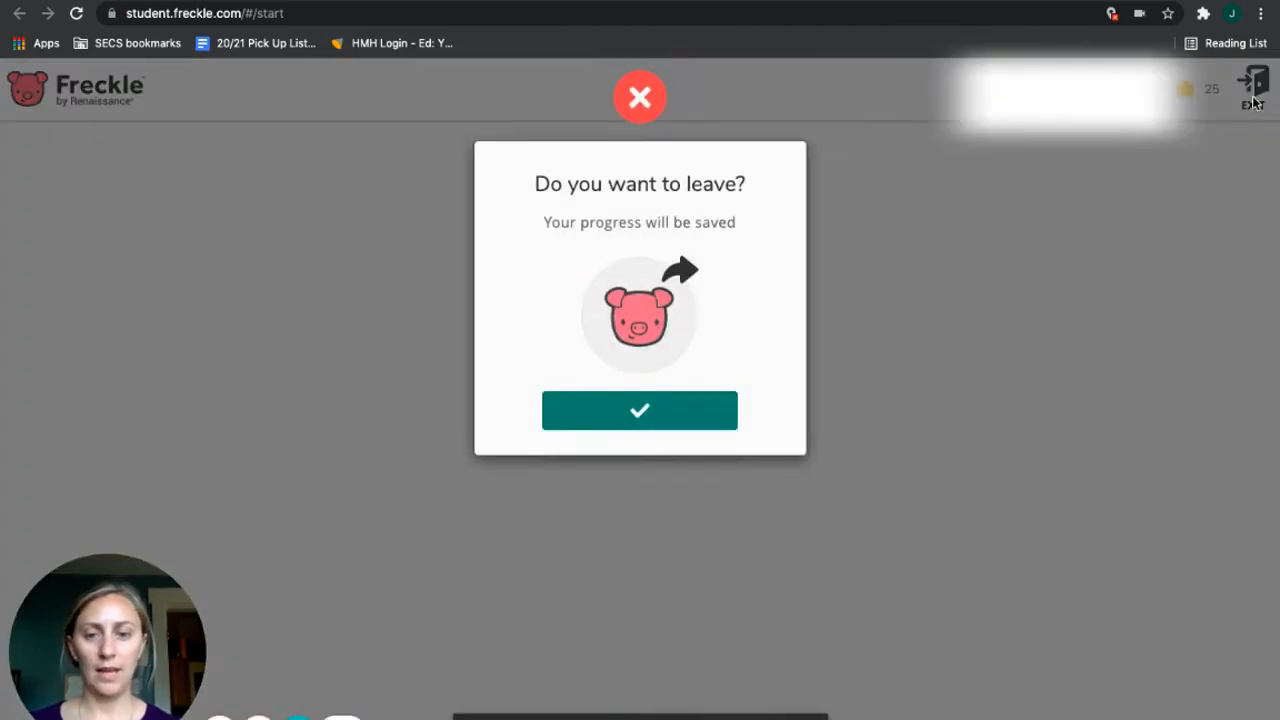
{"action": "left_click", "coordinate": [640, 410]}
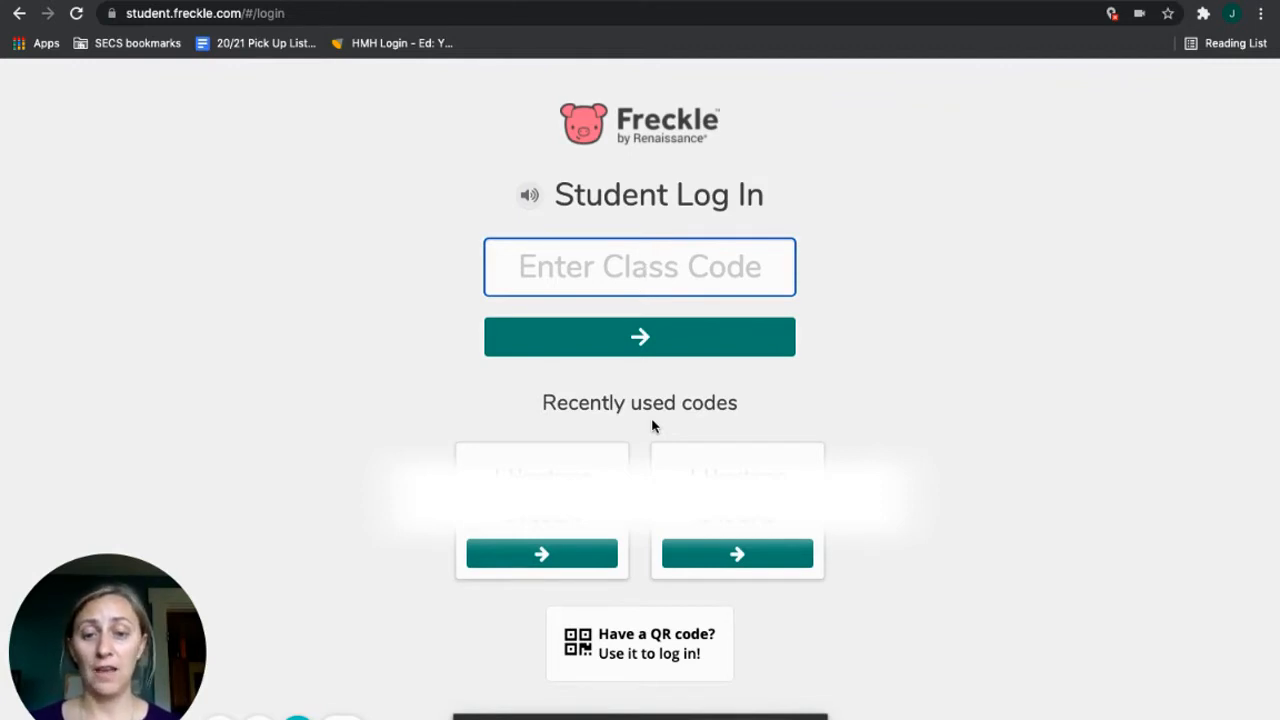
{"action": "left_click", "coordinate": [640, 266]}
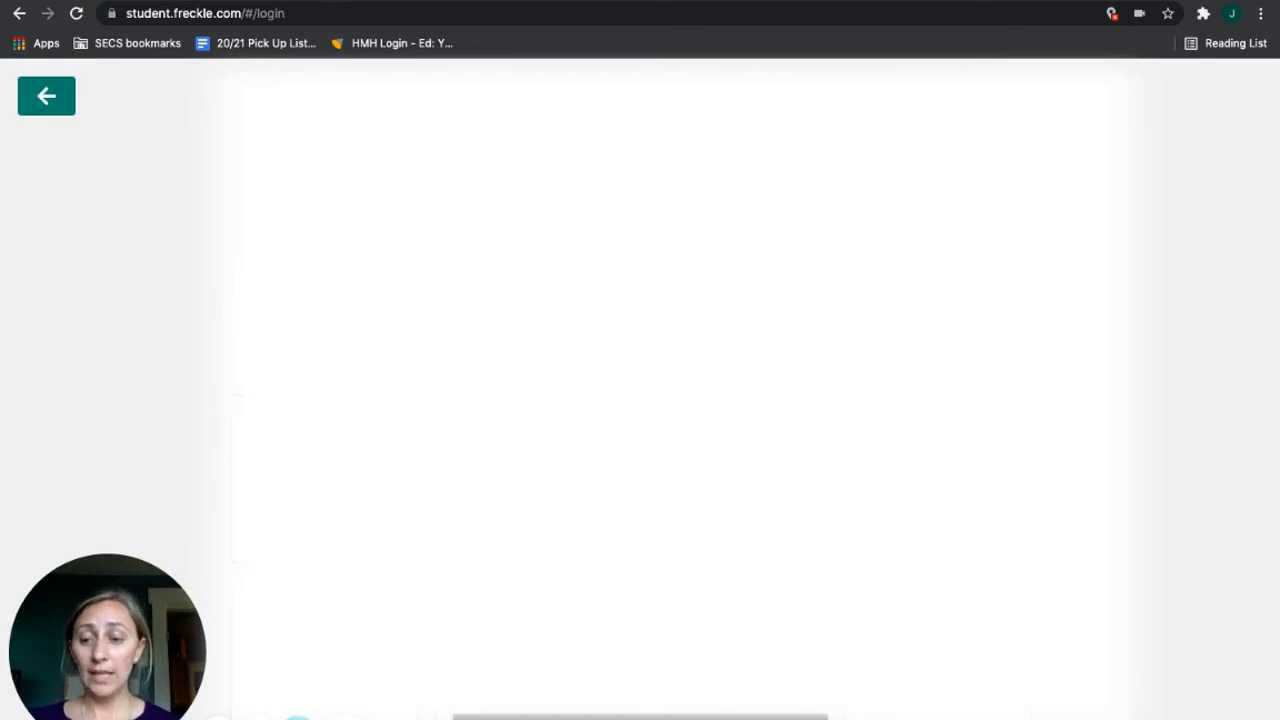
- Scroll the student home page to reach the From My Teacher tile
{"action": "scroll", "scroll_direction": "down", "scroll_amount": 3}
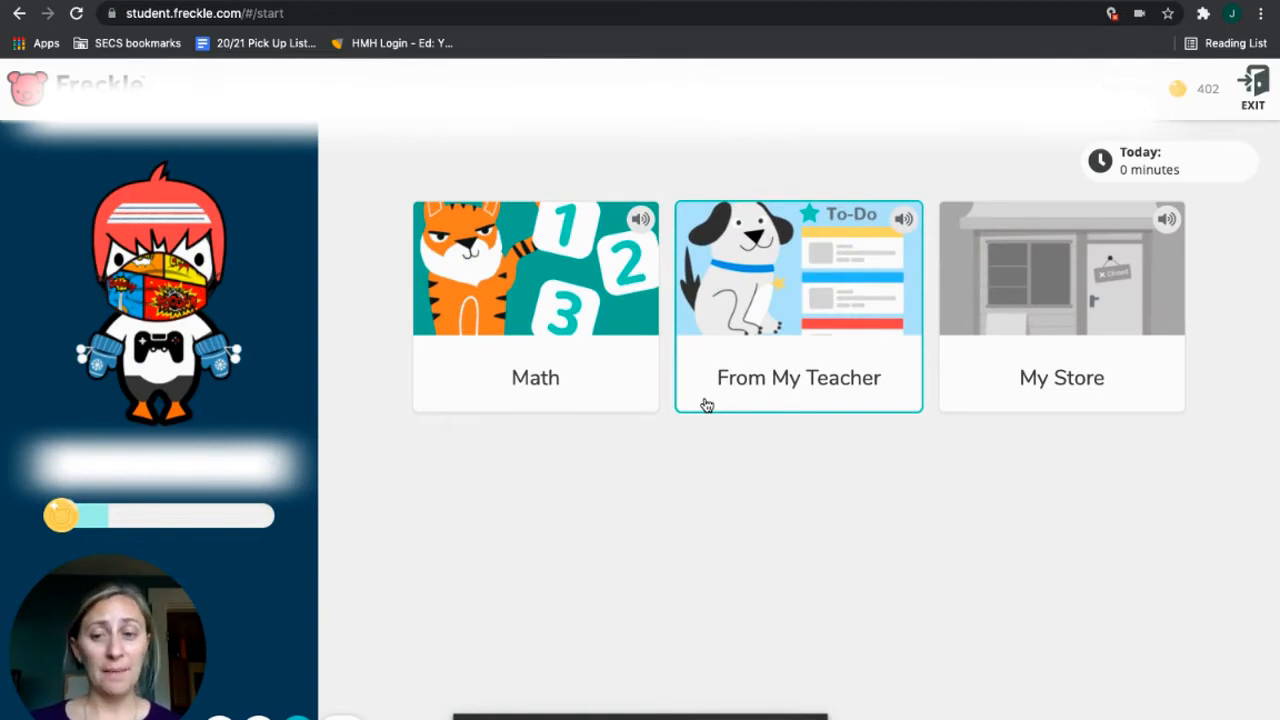
{"action": "mouse_move", "coordinate": [788, 356]}
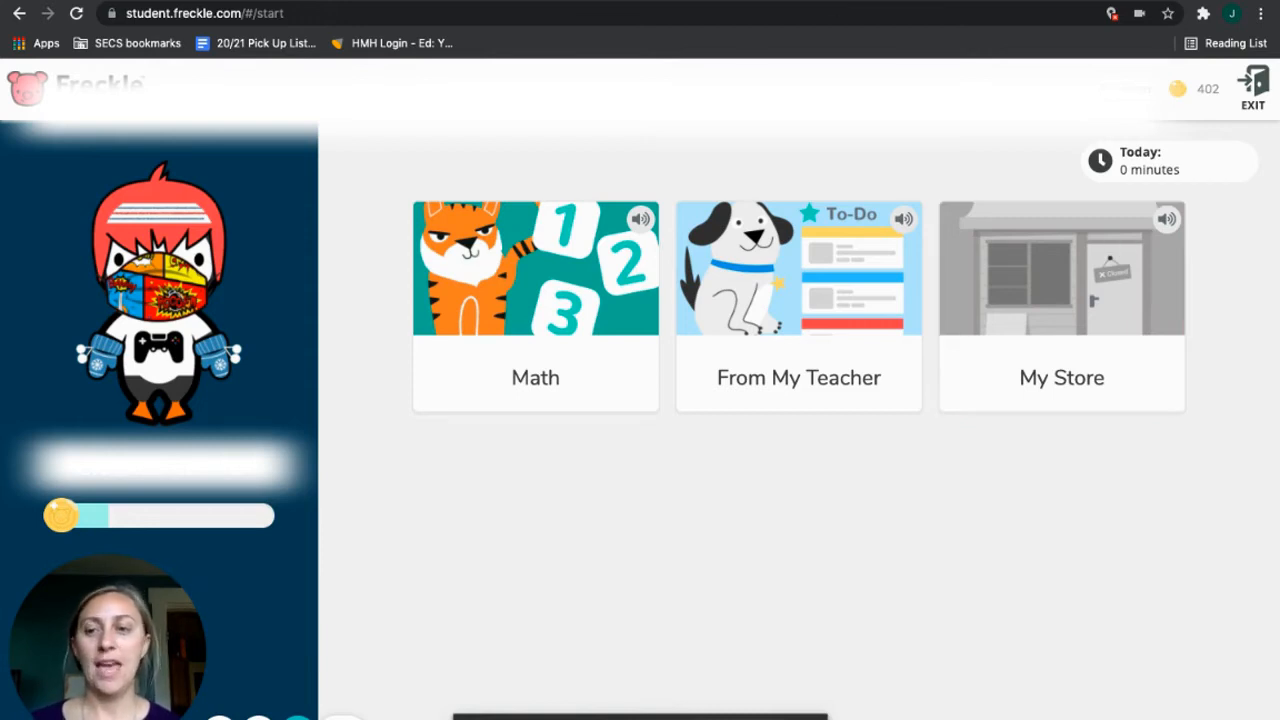
{"action": "mouse_move", "coordinate": [96, 176]}
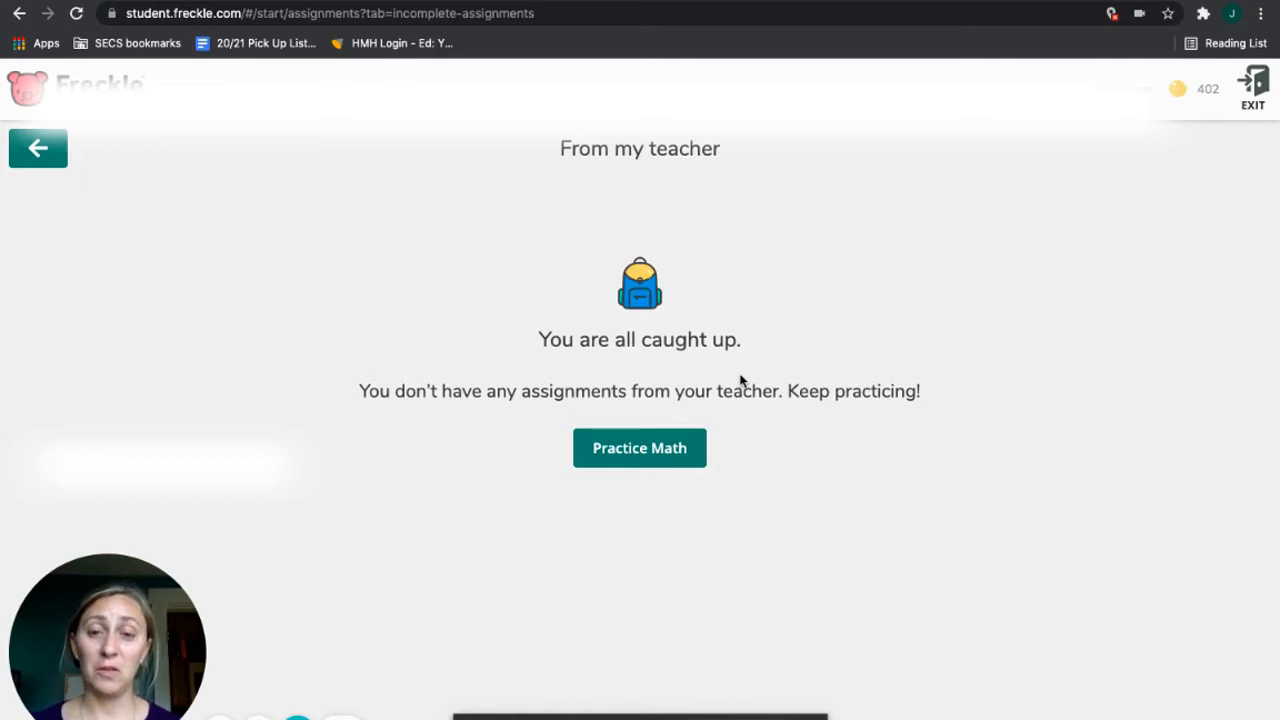
{"action": "mouse_move", "coordinate": [688, 350]}
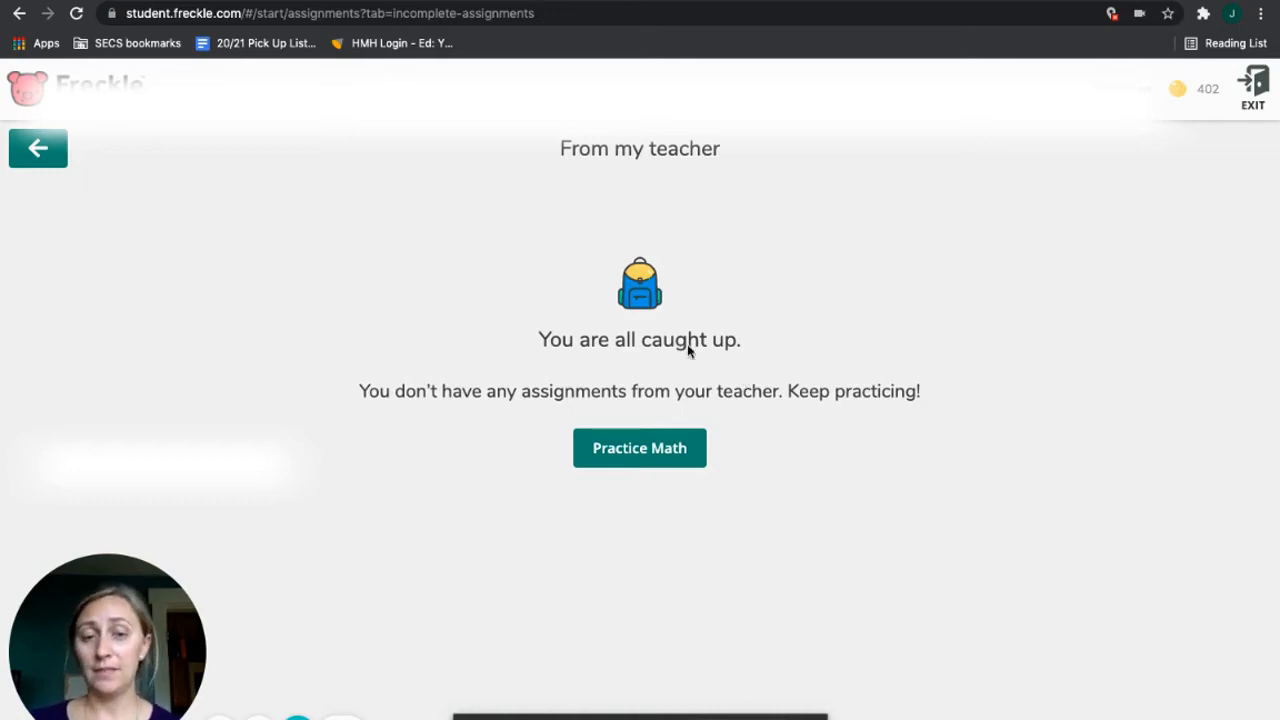
{"action": "mouse_move", "coordinate": [38, 148]}
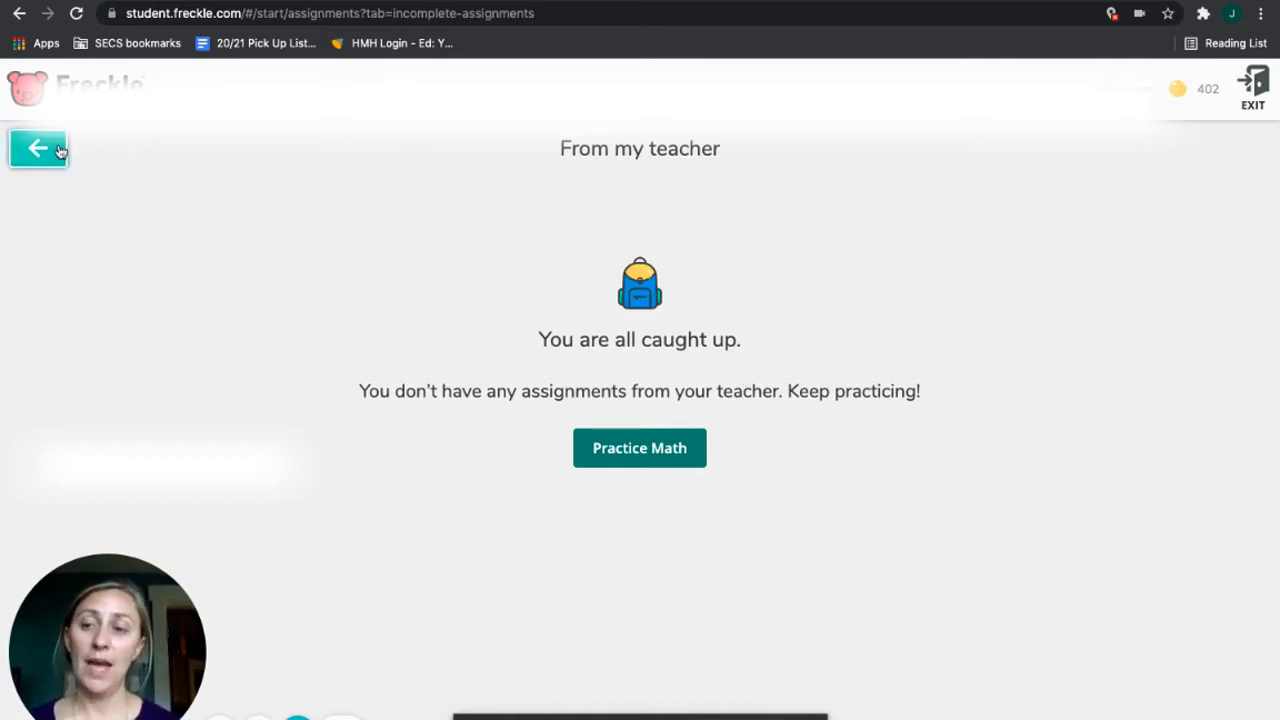
- Return home, enter Math practice and choose Focus Skills
{"action": "left_click", "coordinate": [38, 148]}
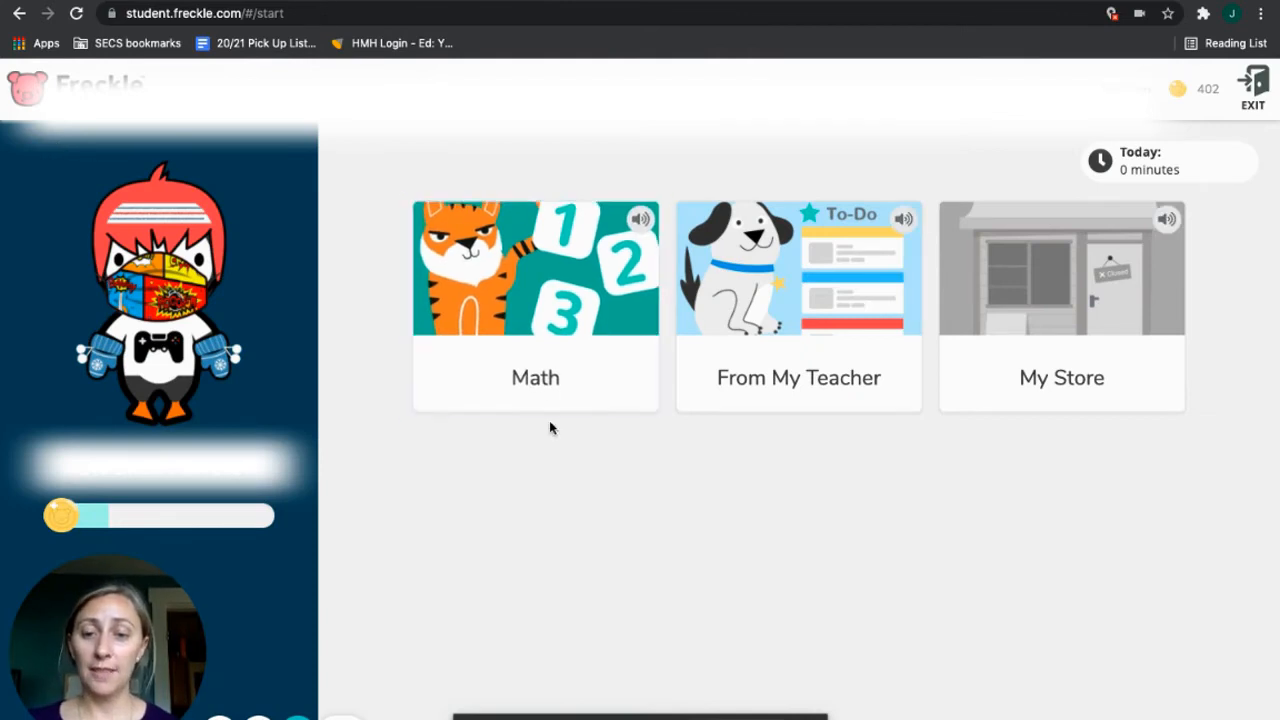
{"action": "left_click", "coordinate": [536, 308]}
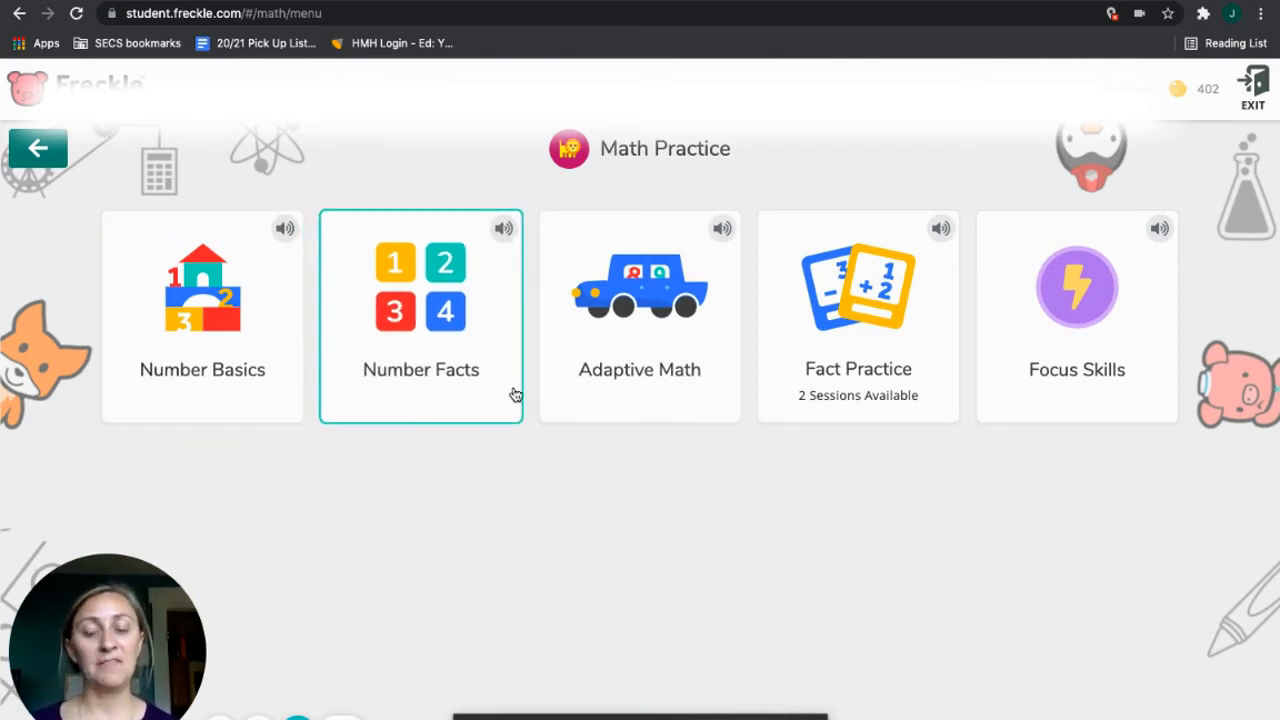
{"action": "mouse_move", "coordinate": [856, 396]}
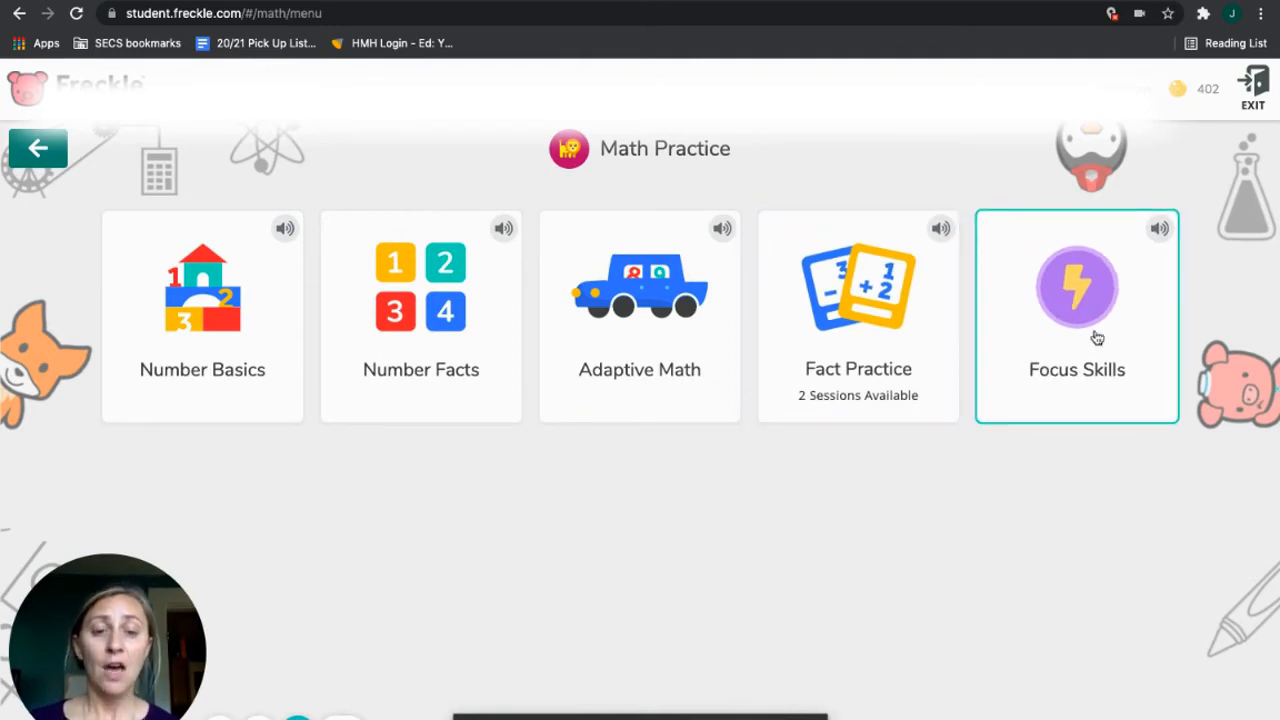
{"action": "mouse_move", "coordinate": [1086, 288]}
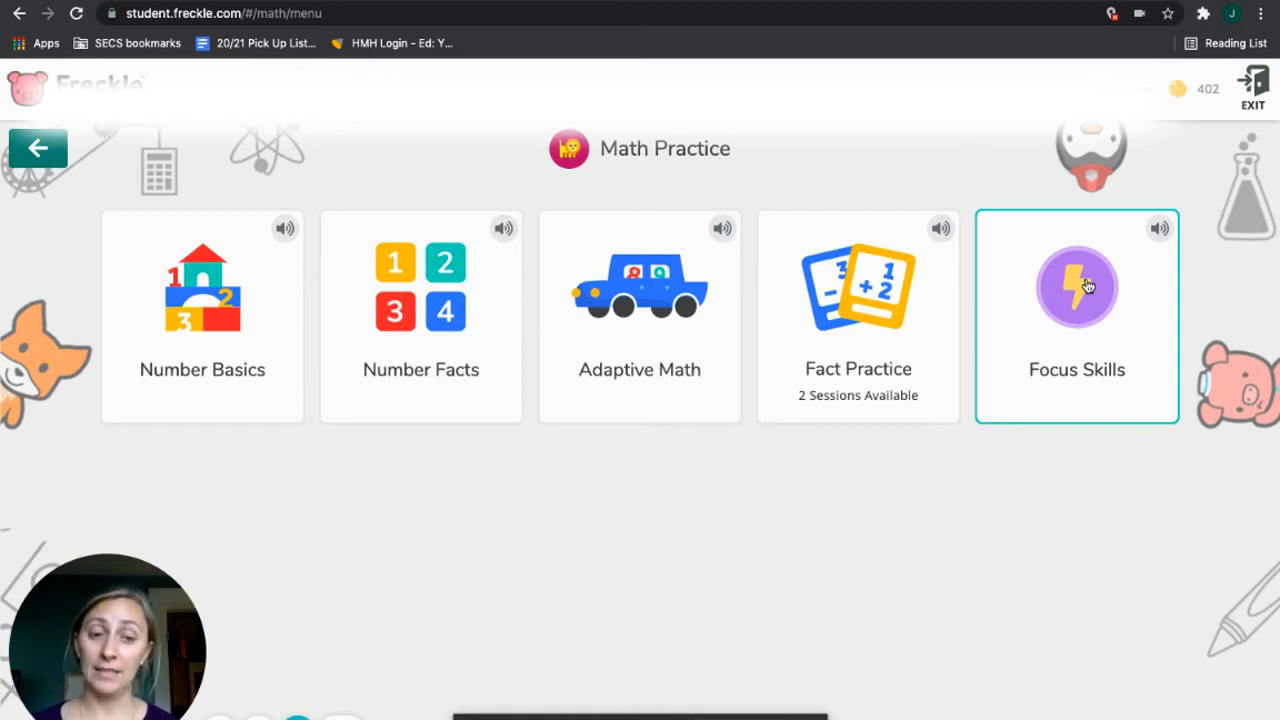
{"action": "left_click", "coordinate": [1076, 288]}
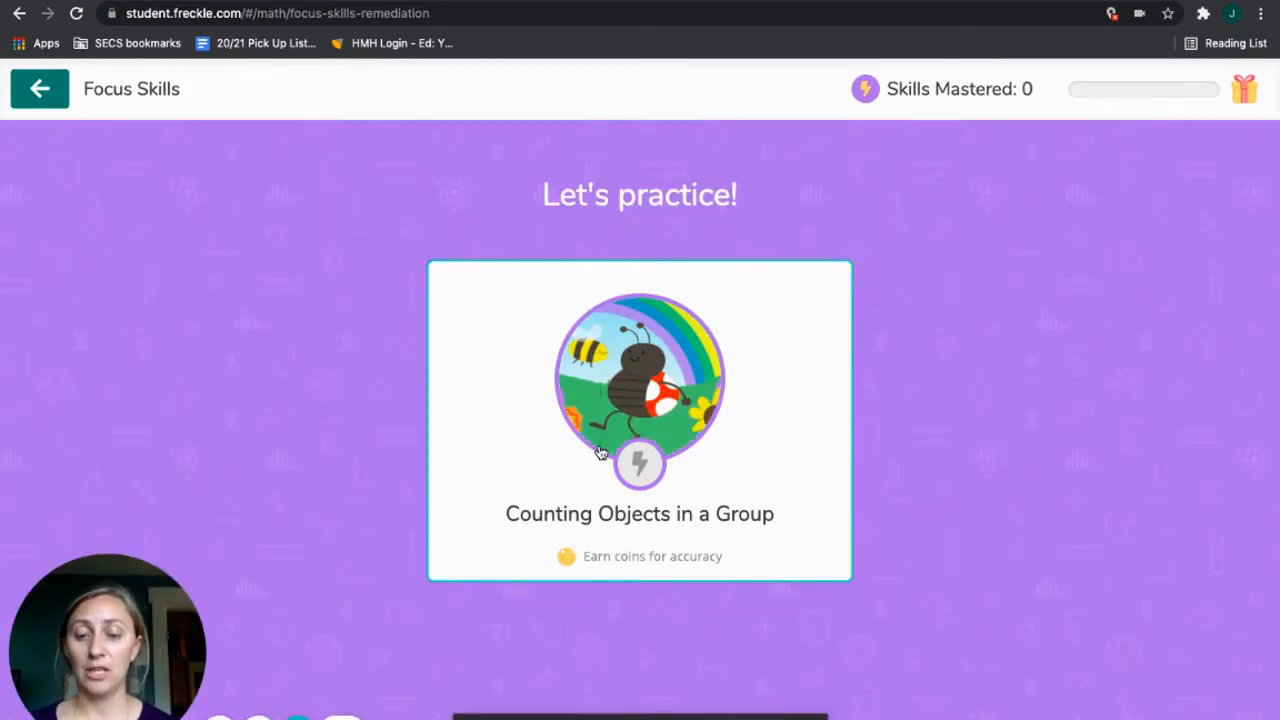
{"action": "left_click", "coordinate": [640, 420]}
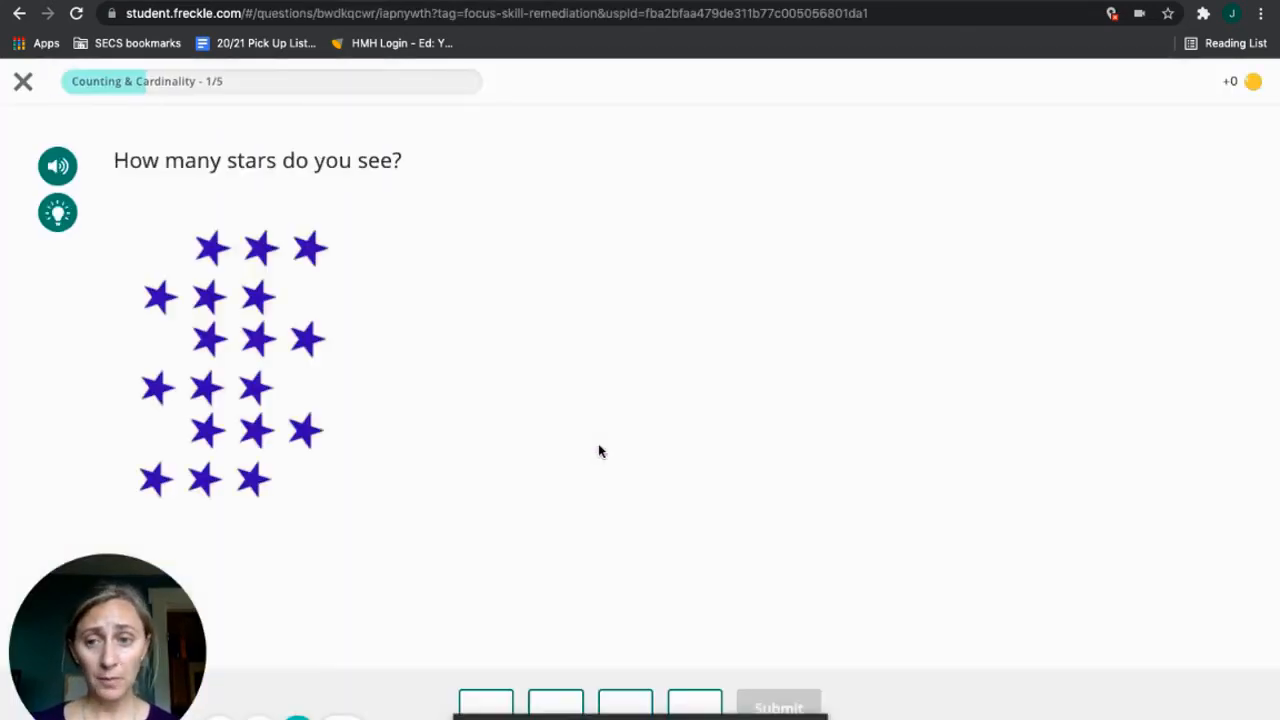
{"action": "left_click", "coordinate": [56, 212]}
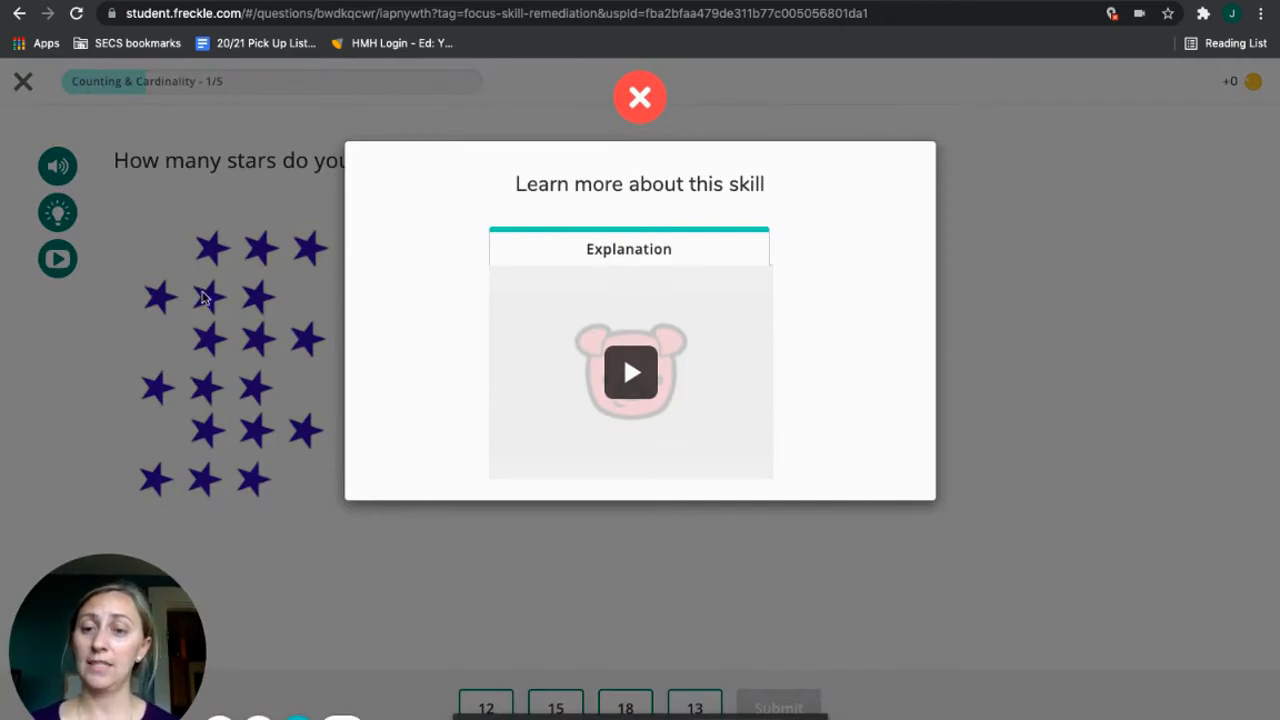
{"action": "mouse_move", "coordinate": [564, 256]}
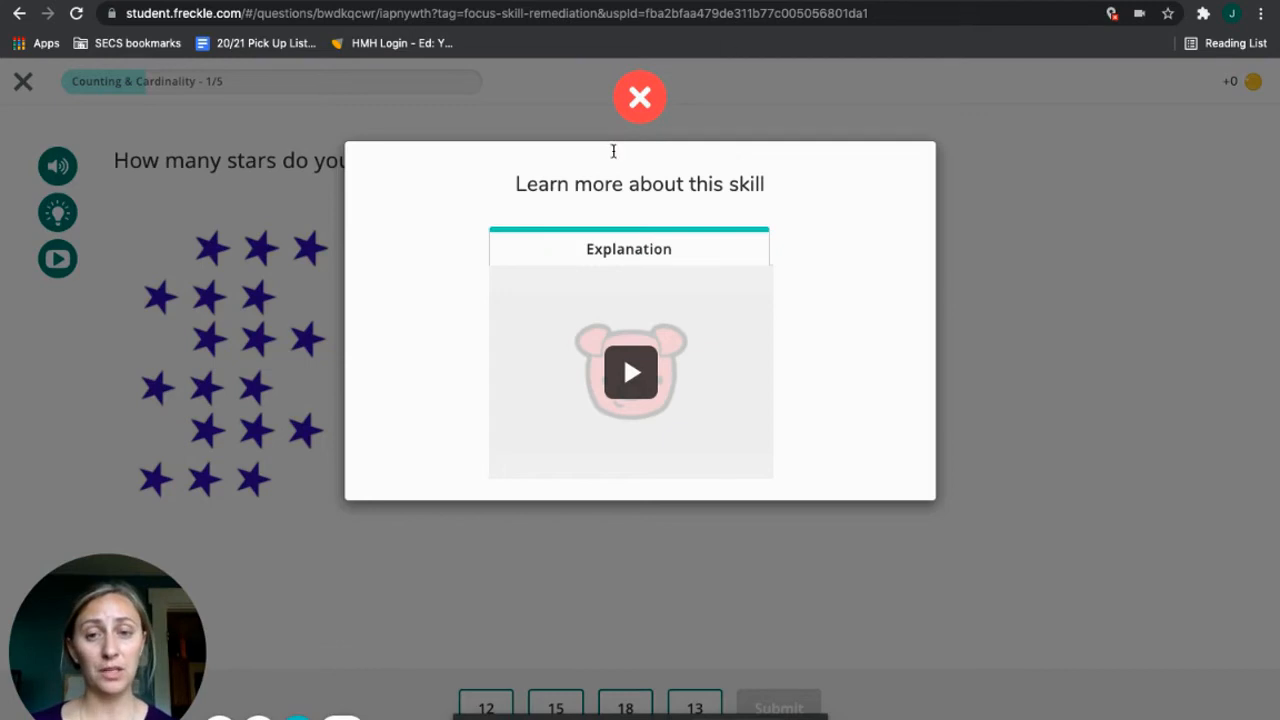
{"action": "left_click", "coordinate": [640, 96]}
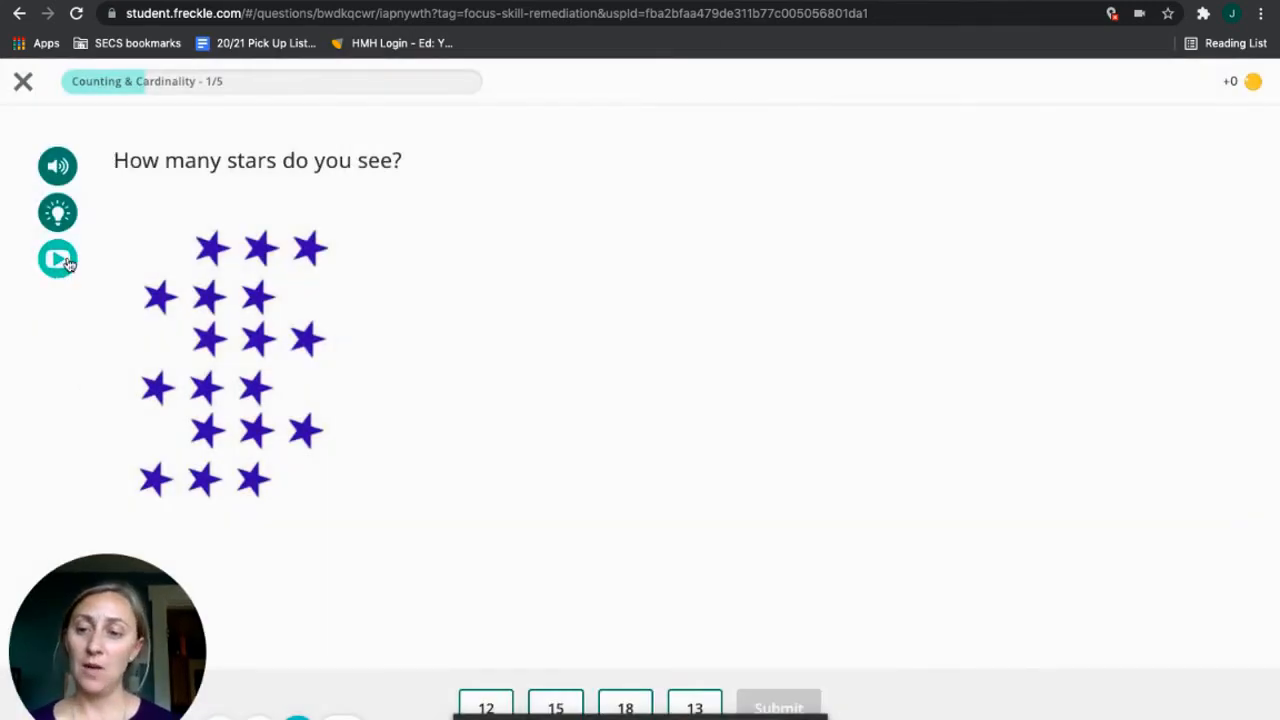
{"action": "left_click", "coordinate": [56, 260]}
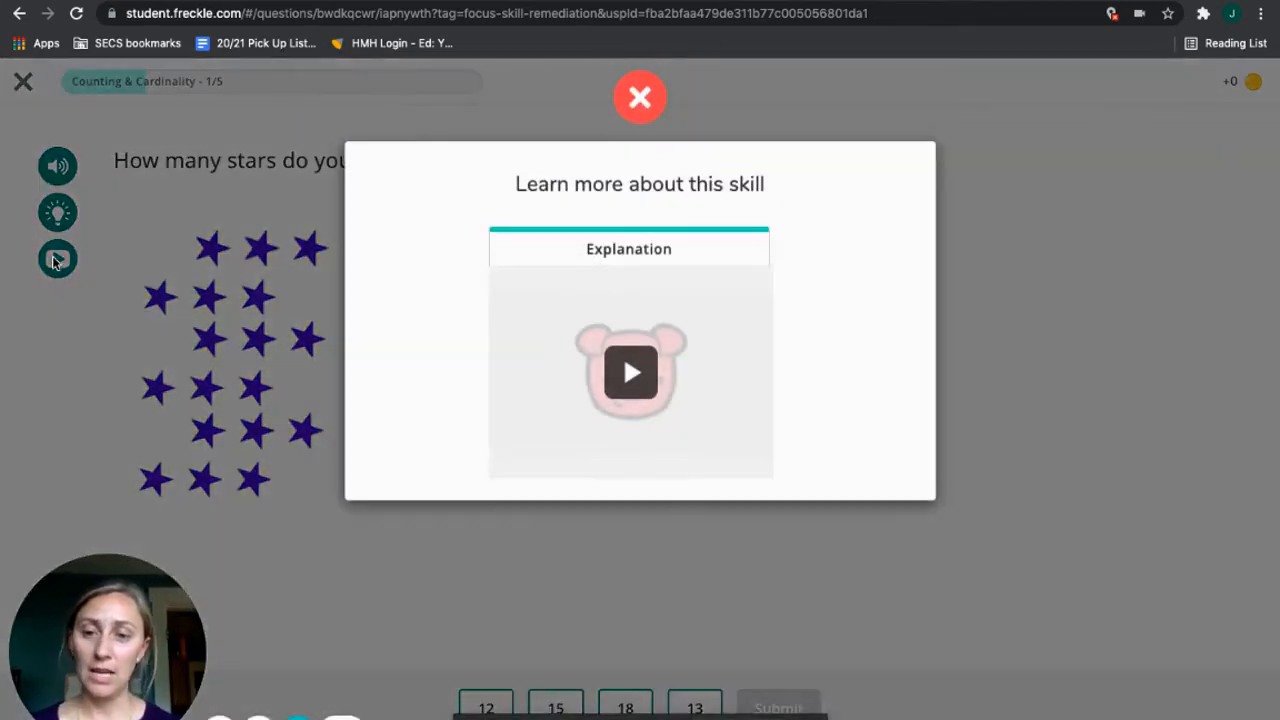
{"action": "left_click", "coordinate": [640, 96]}
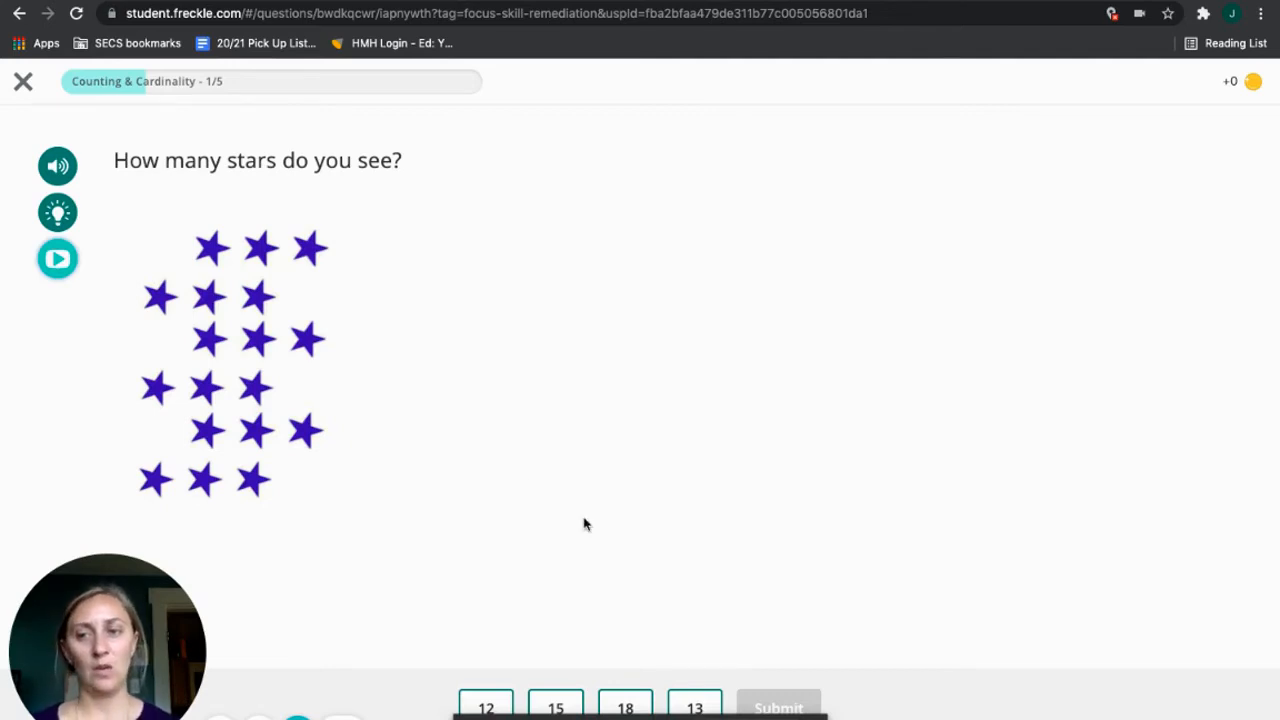
{"action": "left_click", "coordinate": [24, 80]}
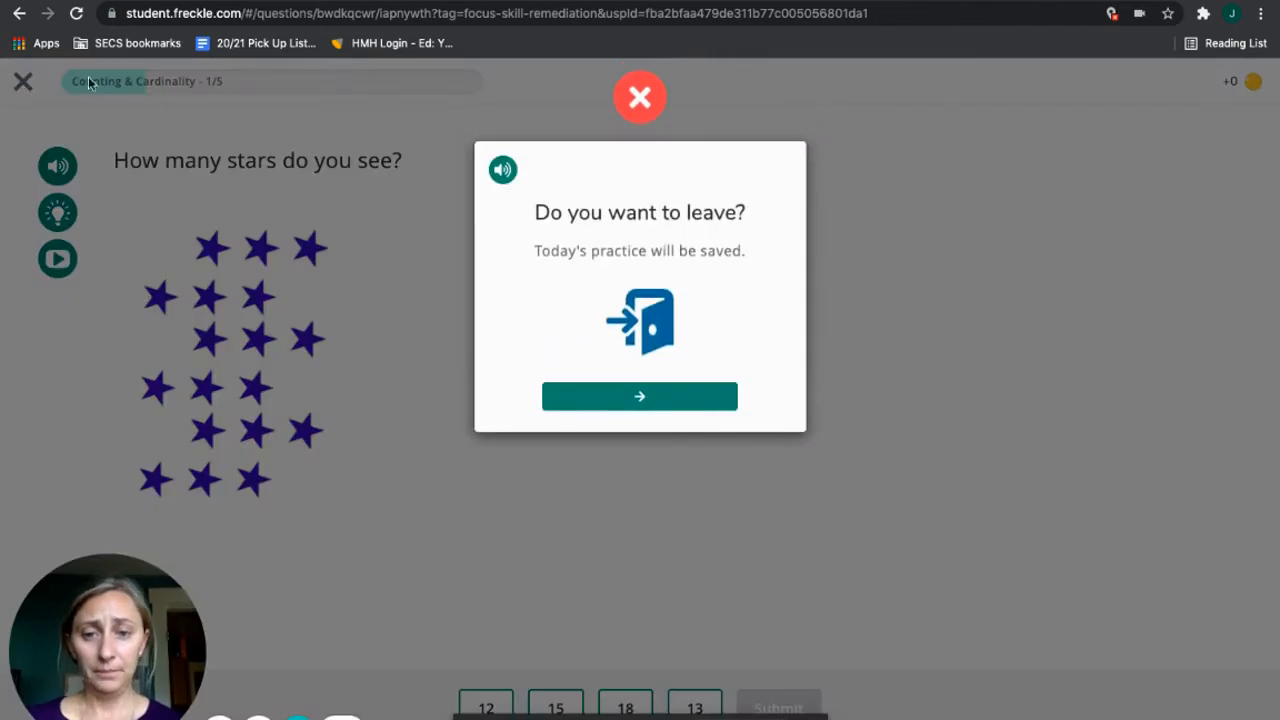
{"action": "left_click", "coordinate": [640, 396]}
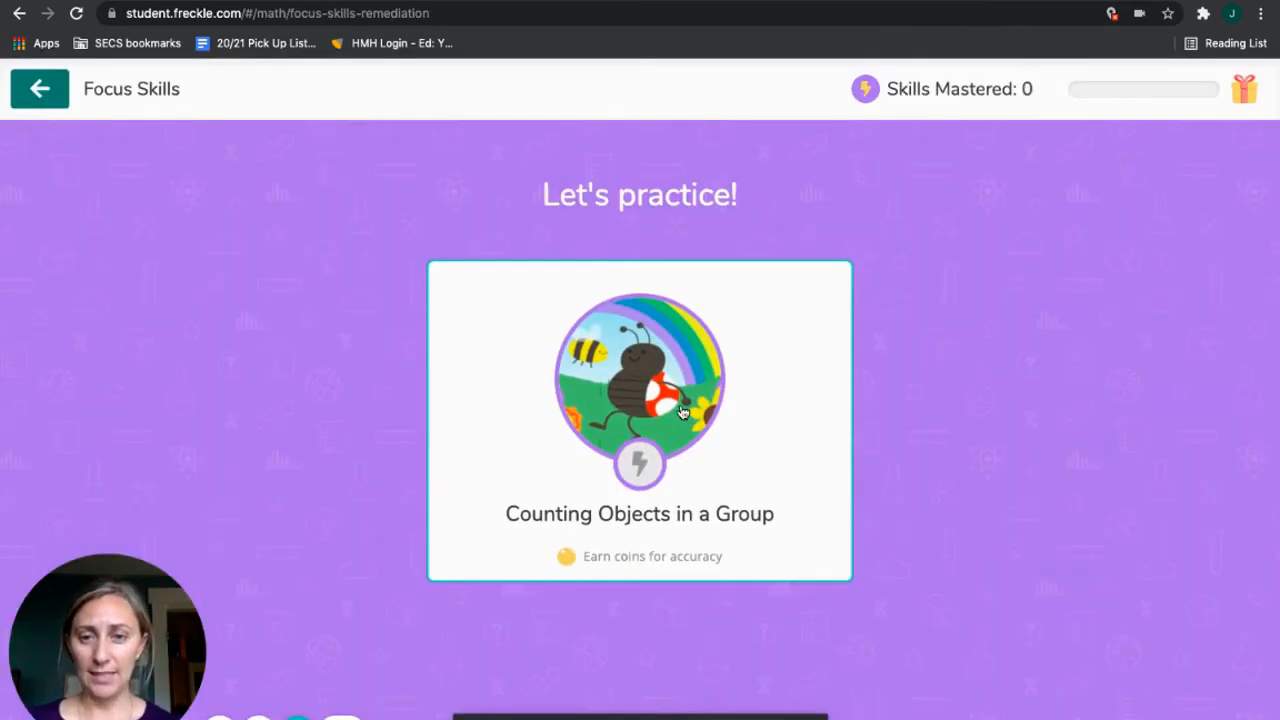
- Start the Number Basics Level 1 numbers practice session
{"action": "left_click", "coordinate": [40, 88]}
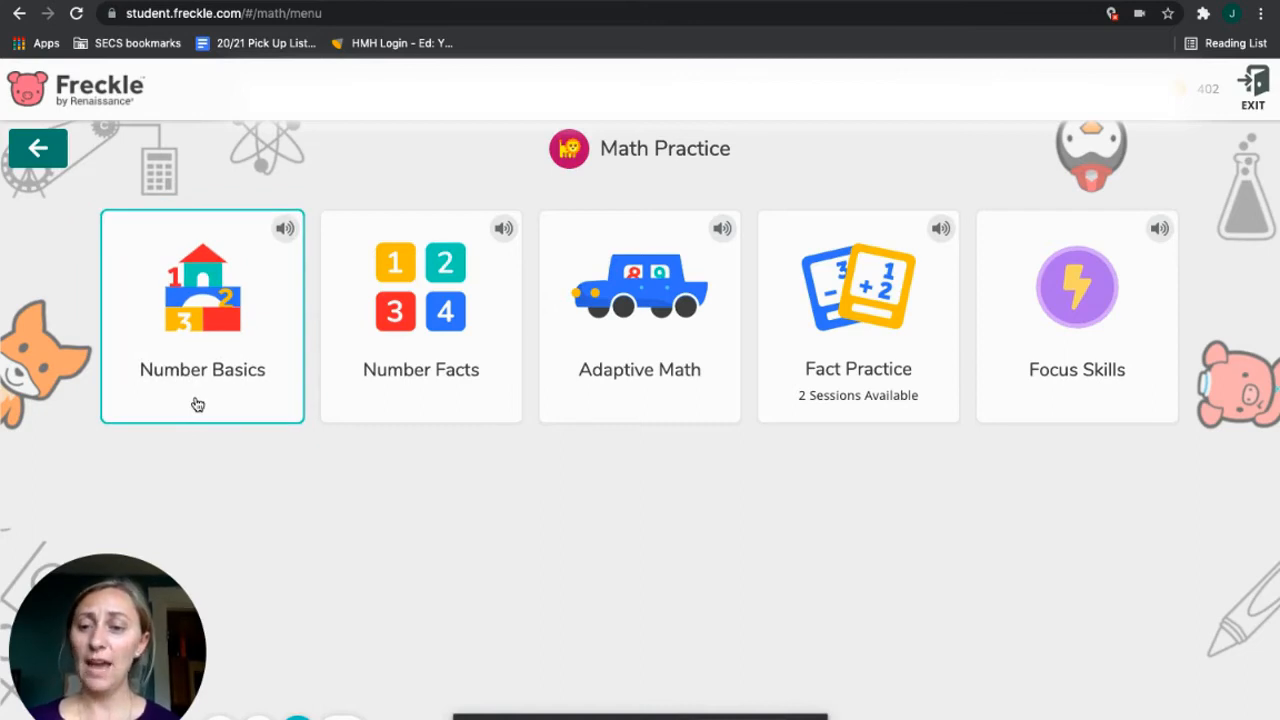
{"action": "left_click", "coordinate": [202, 316]}
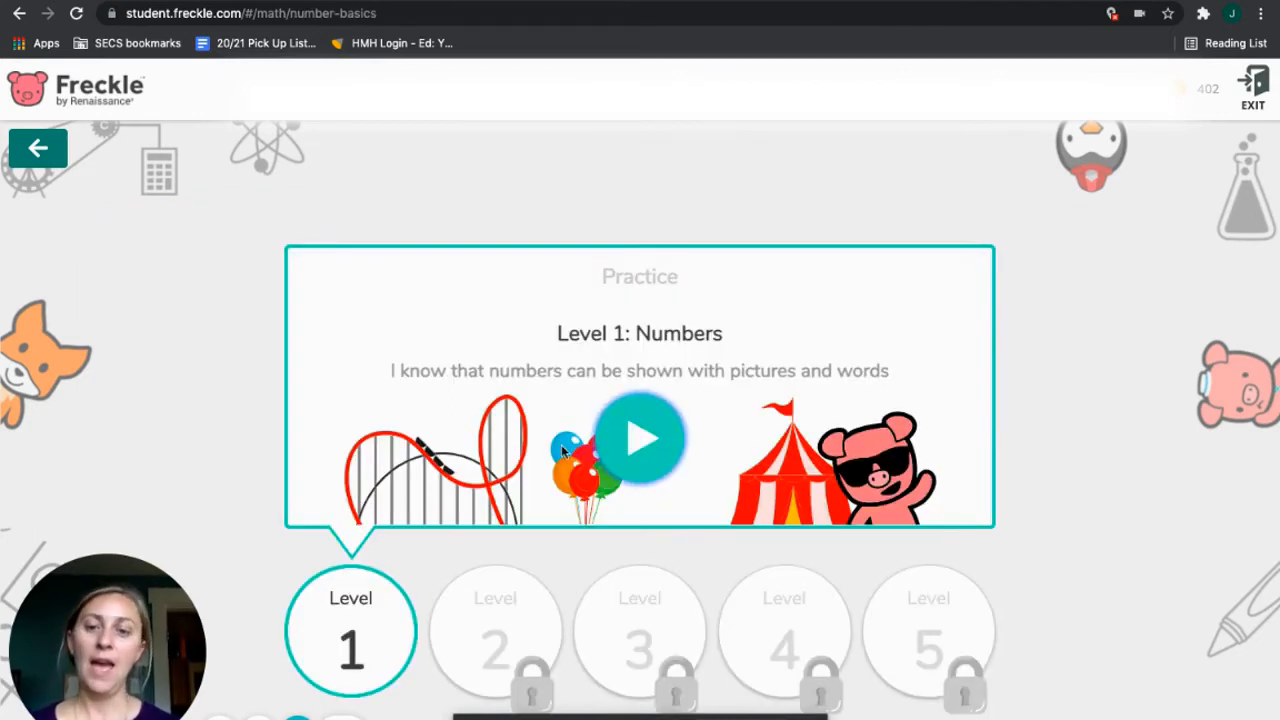
{"action": "mouse_move", "coordinate": [336, 664]}
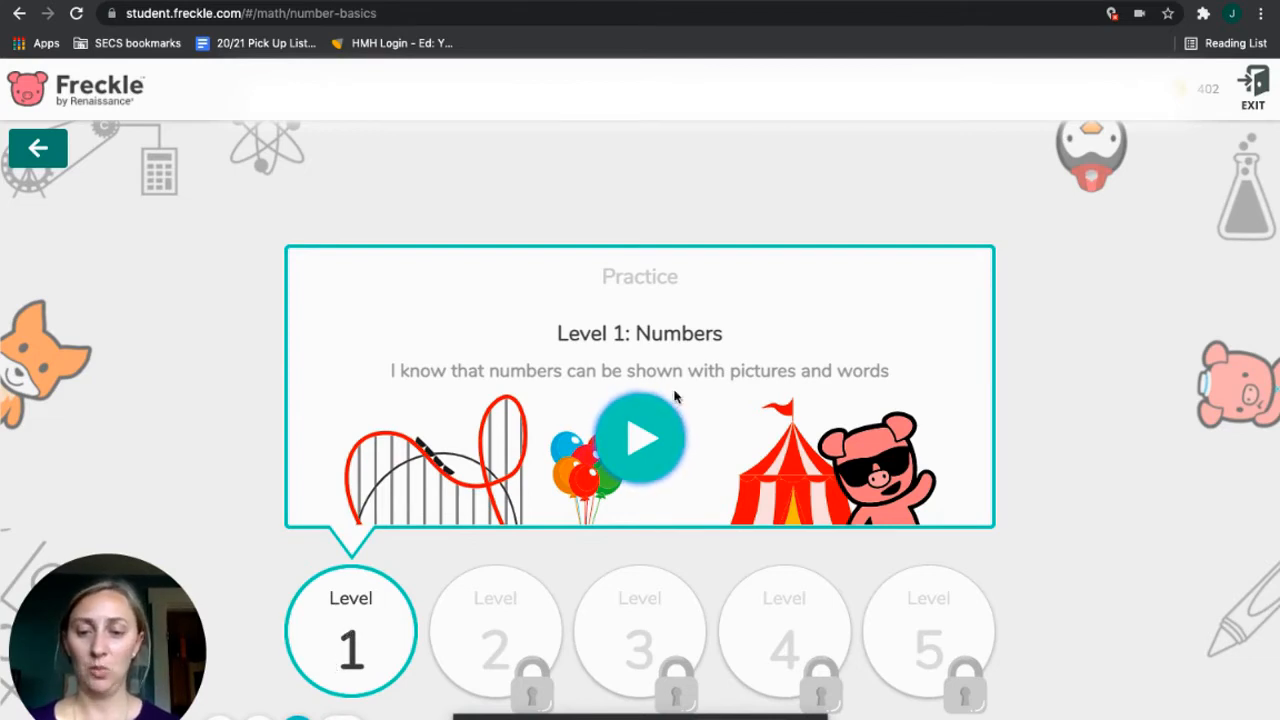
{"action": "left_click", "coordinate": [640, 438]}
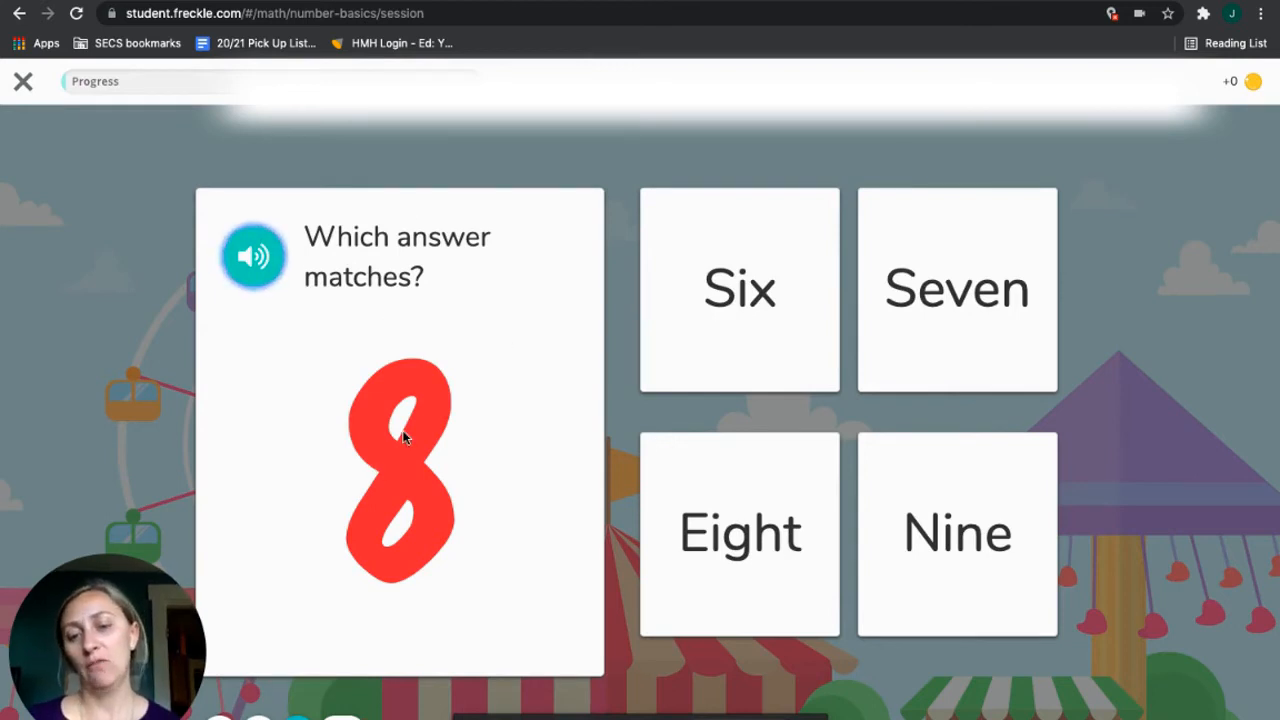
{"action": "mouse_move", "coordinate": [756, 568]}
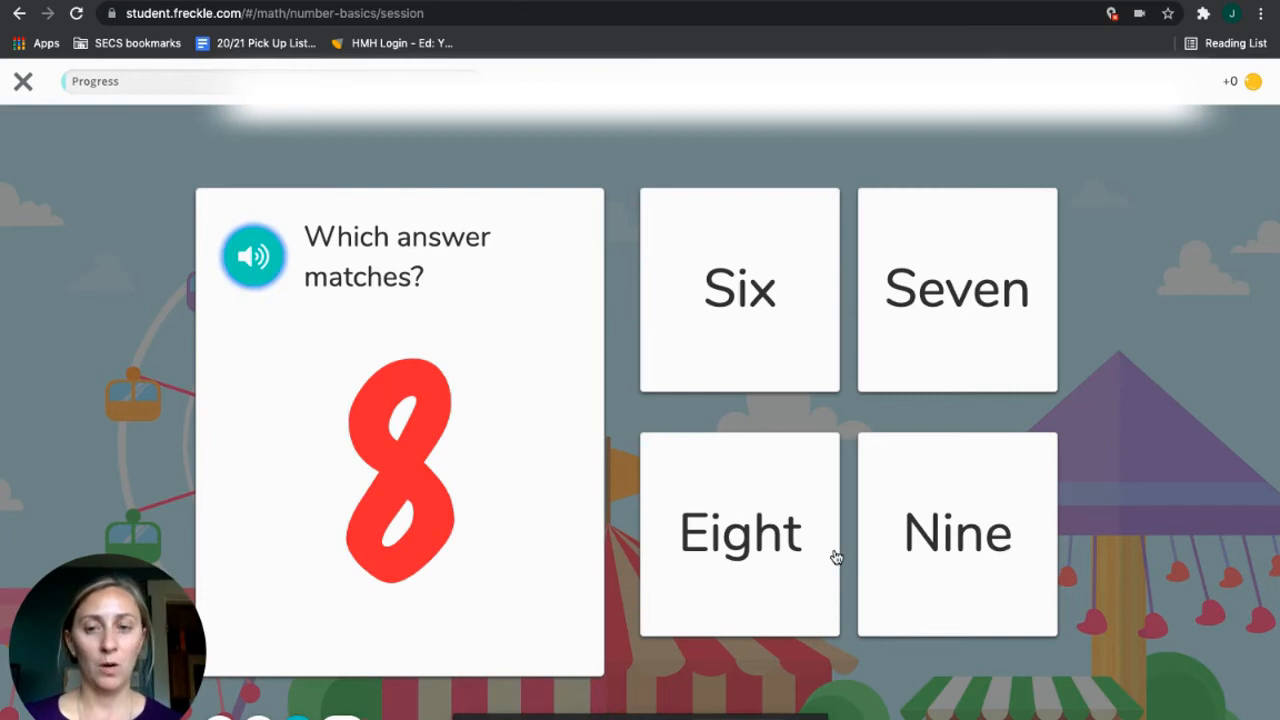
{"action": "mouse_move", "coordinate": [820, 556]}
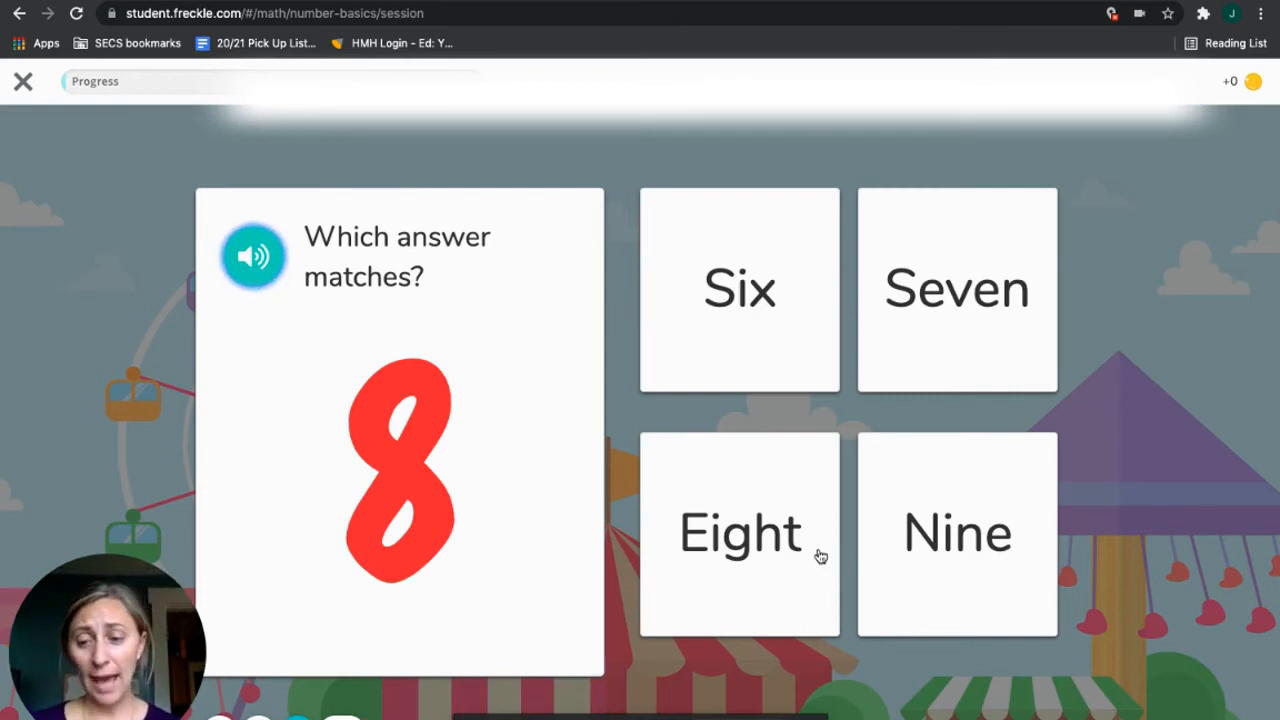
{"action": "mouse_move", "coordinate": [424, 448]}
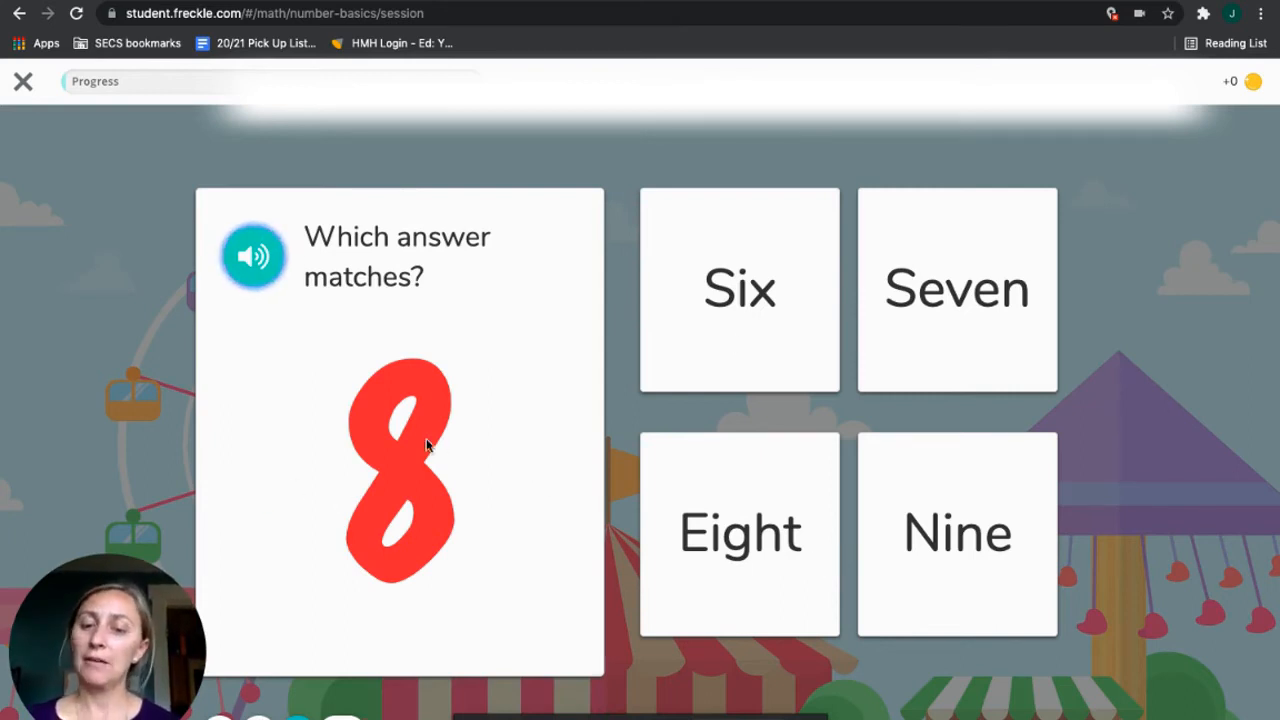
{"action": "mouse_move", "coordinate": [678, 464]}
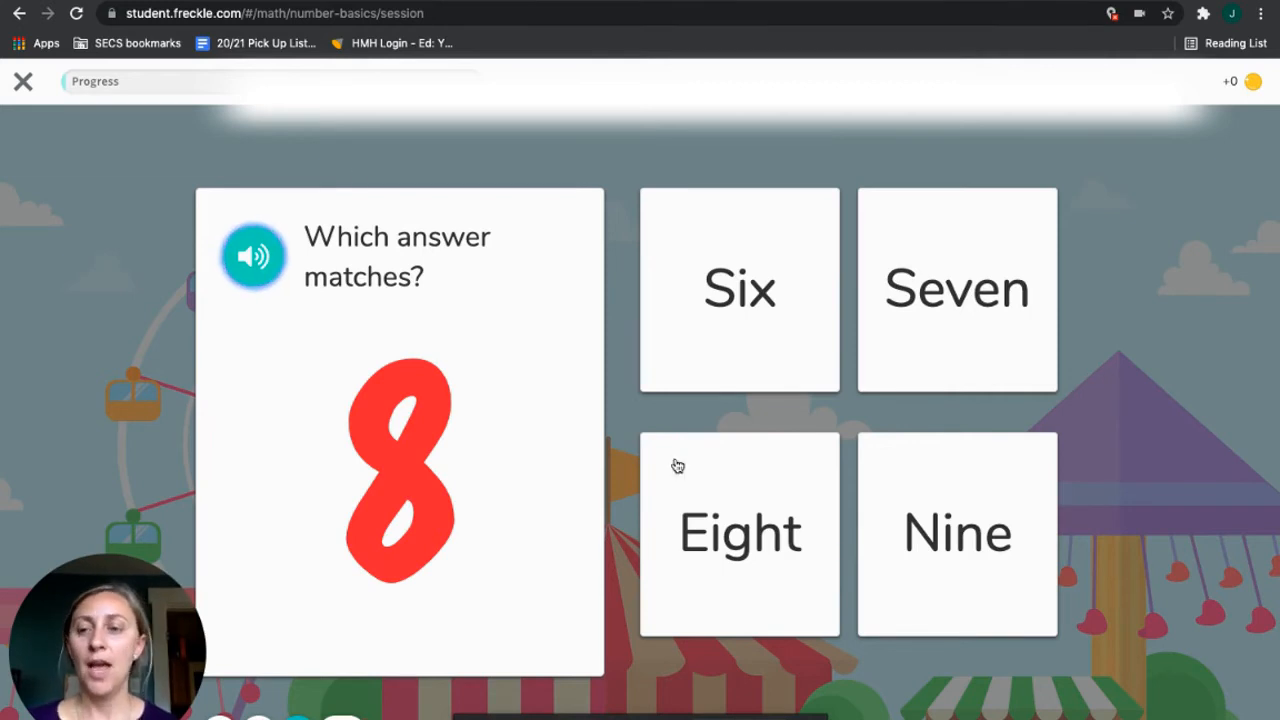
{"action": "mouse_move", "coordinate": [250, 136]}
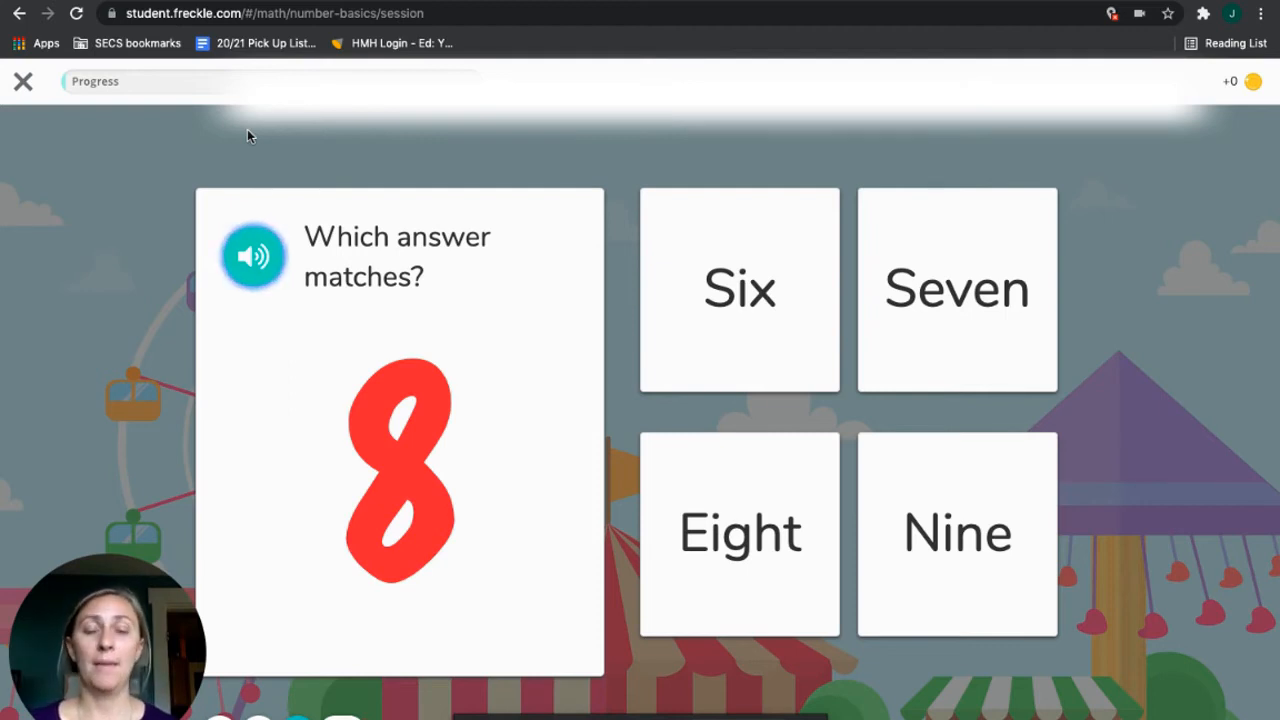
{"action": "mouse_move", "coordinate": [24, 128]}
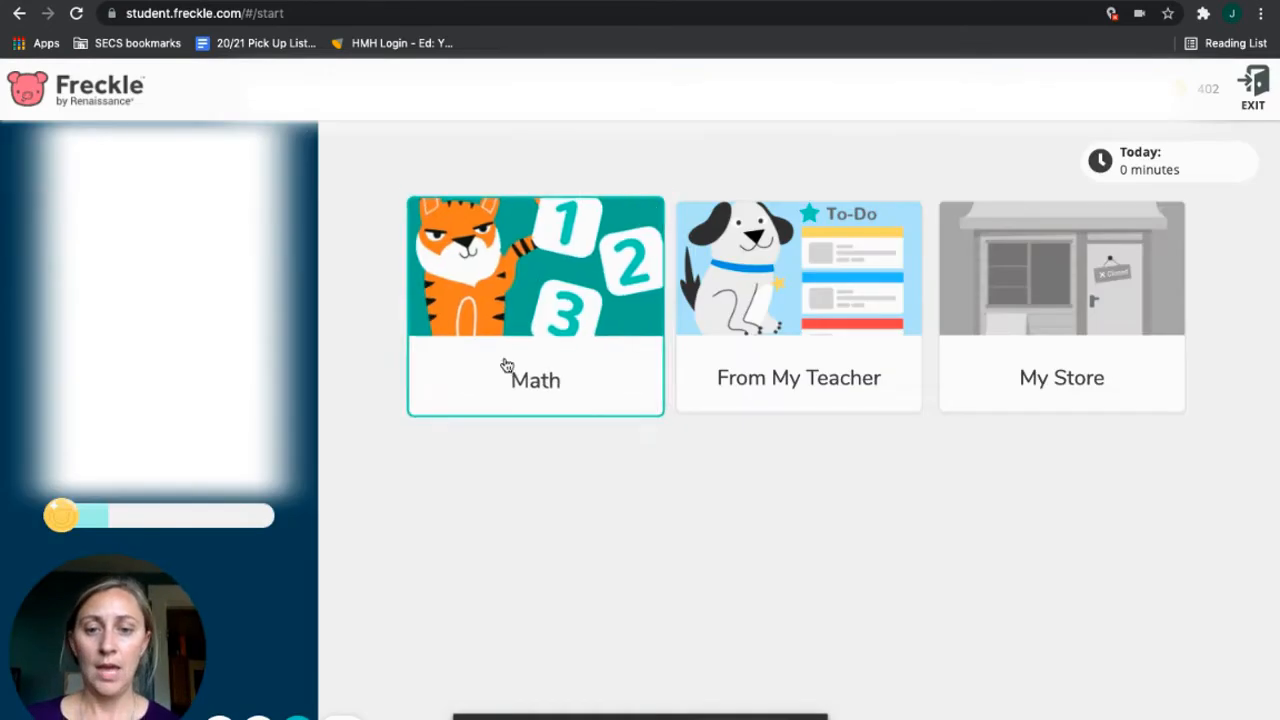
- Preview a Number Facts Level 3 question from Math, then leave the session
{"action": "left_click", "coordinate": [536, 304]}
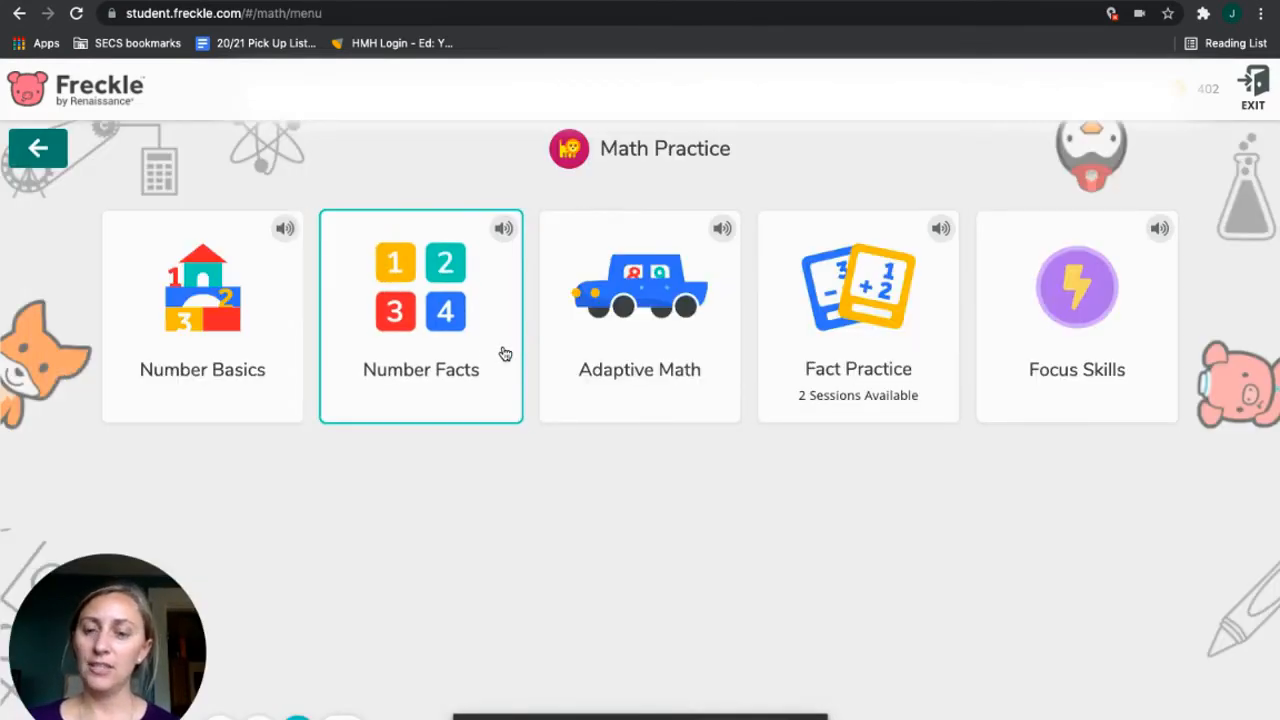
{"action": "left_click", "coordinate": [420, 316]}
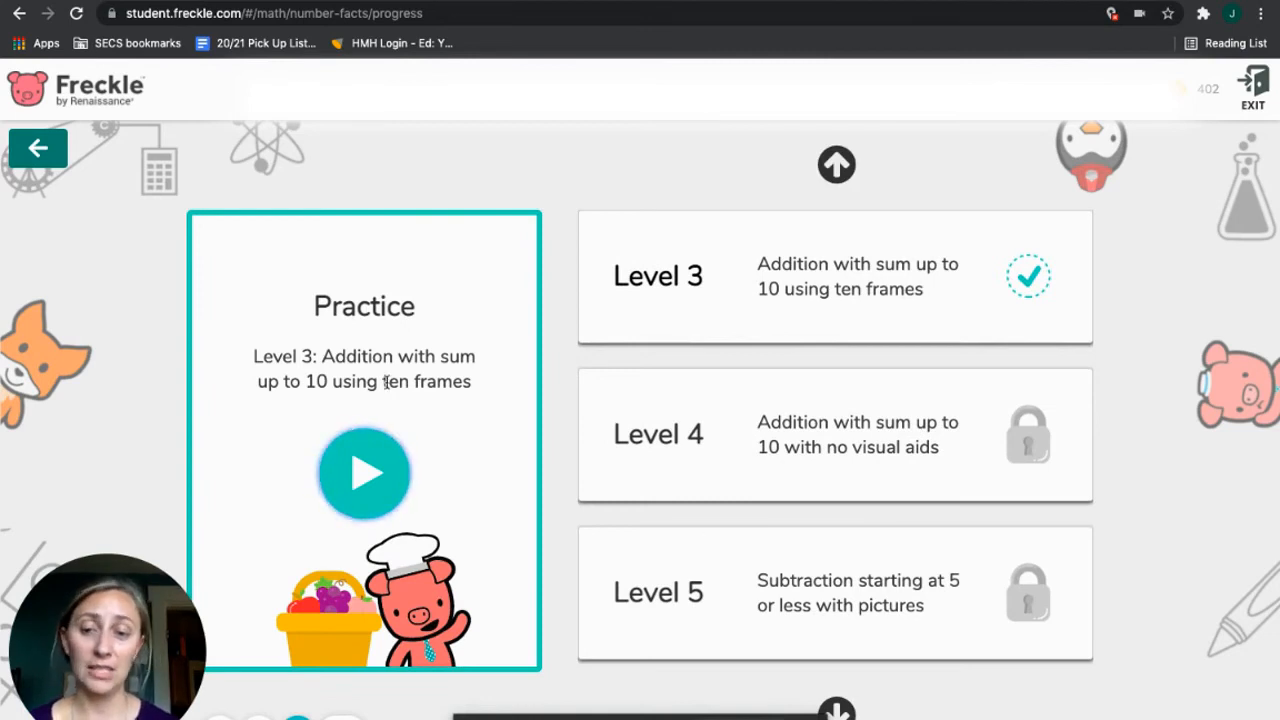
{"action": "mouse_move", "coordinate": [364, 472]}
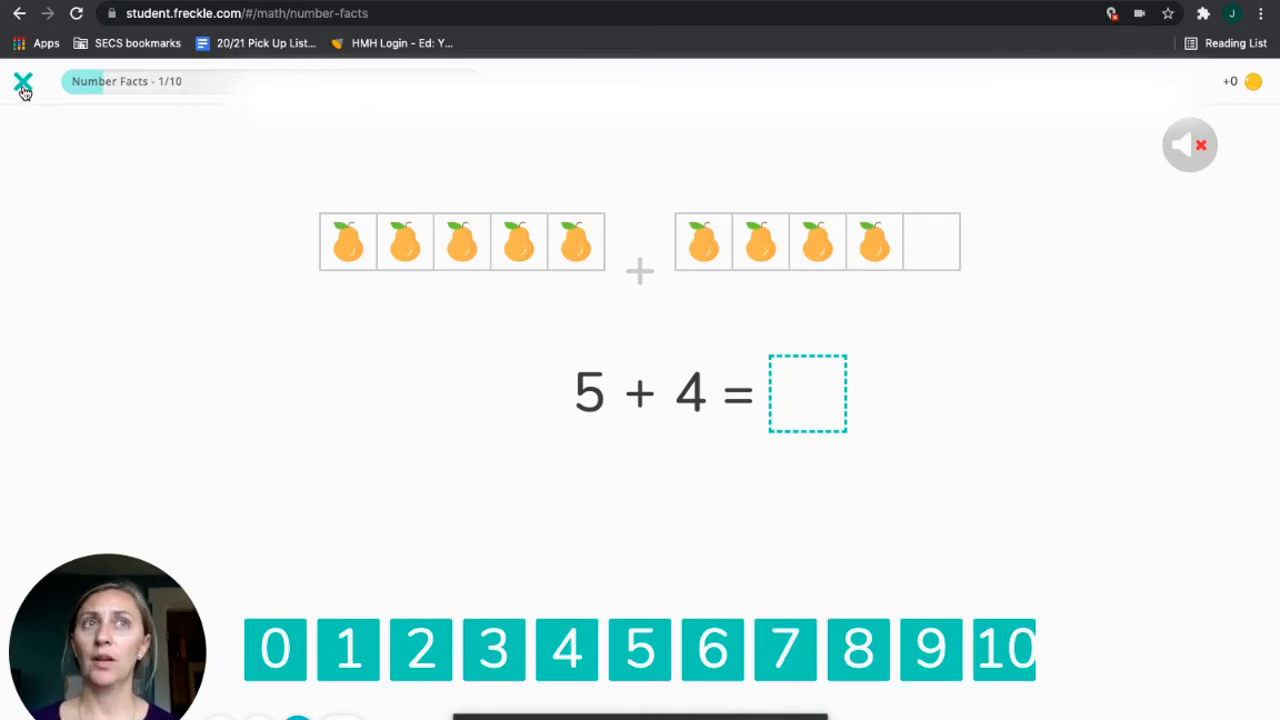
{"action": "left_click", "coordinate": [24, 80]}
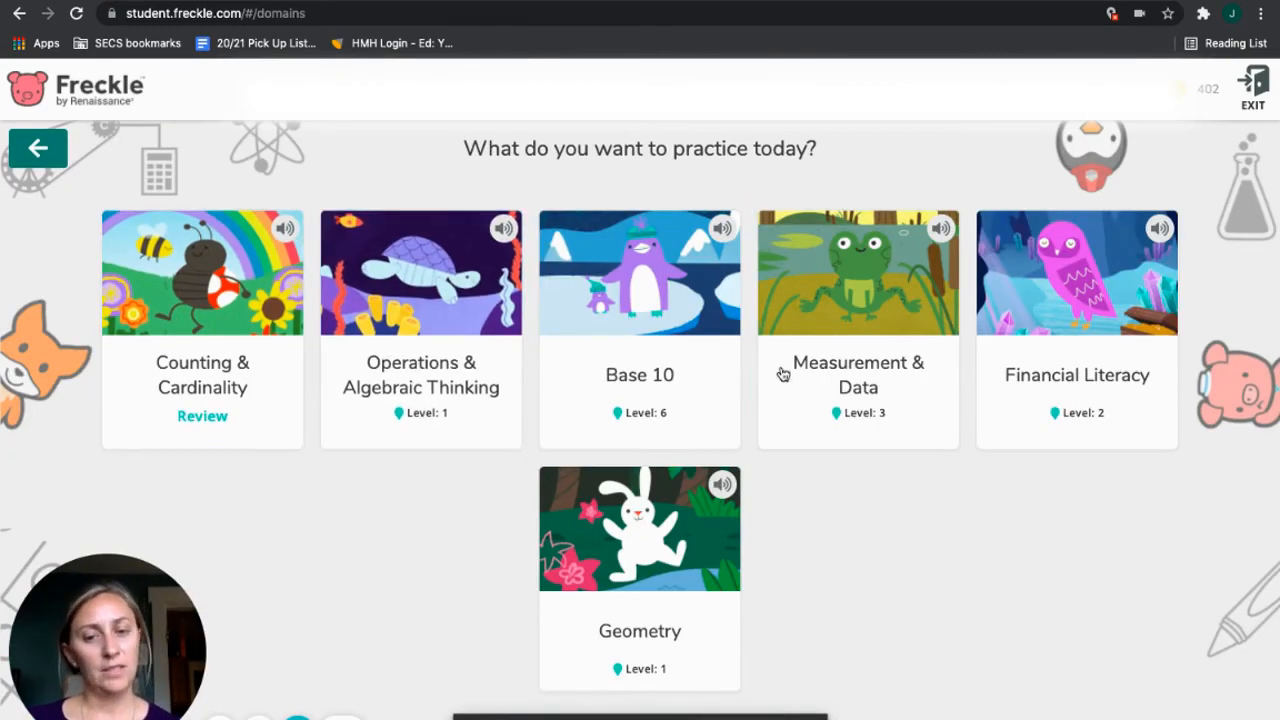
{"action": "mouse_move", "coordinate": [444, 460]}
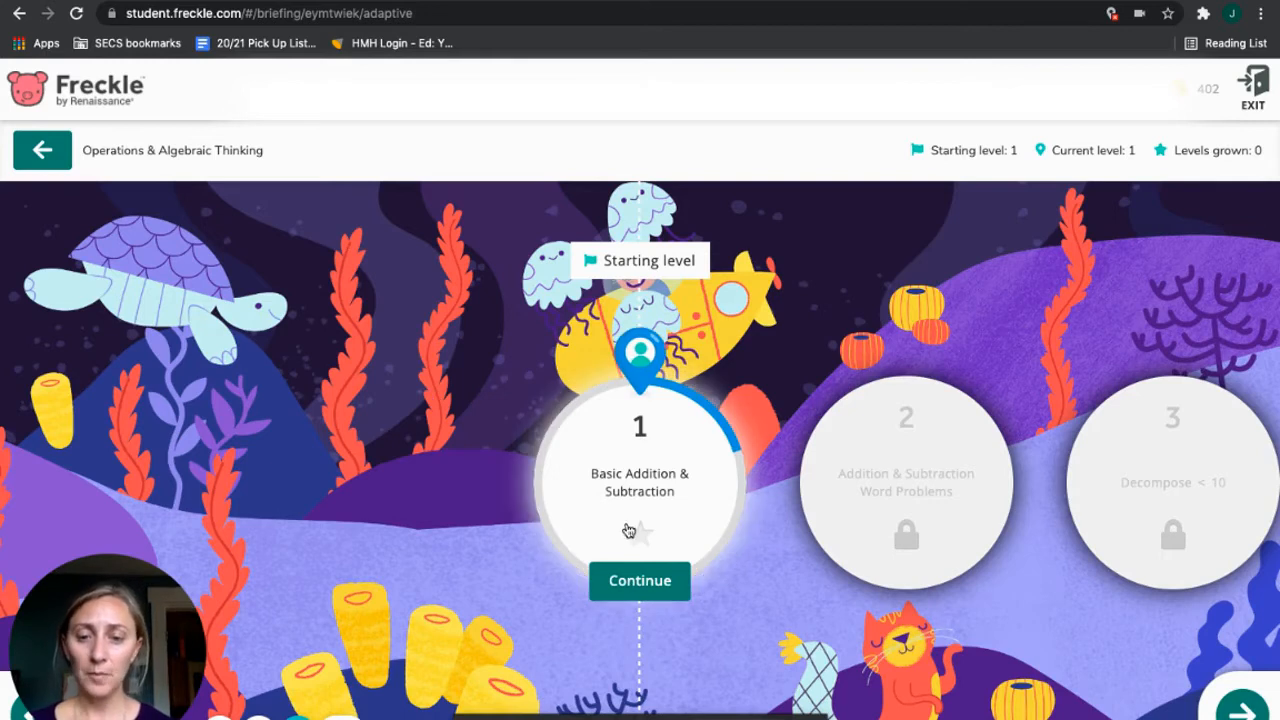
- Continue into Operations & Algebraic Thinking level 1 adaptive questions
{"action": "left_click", "coordinate": [640, 580]}
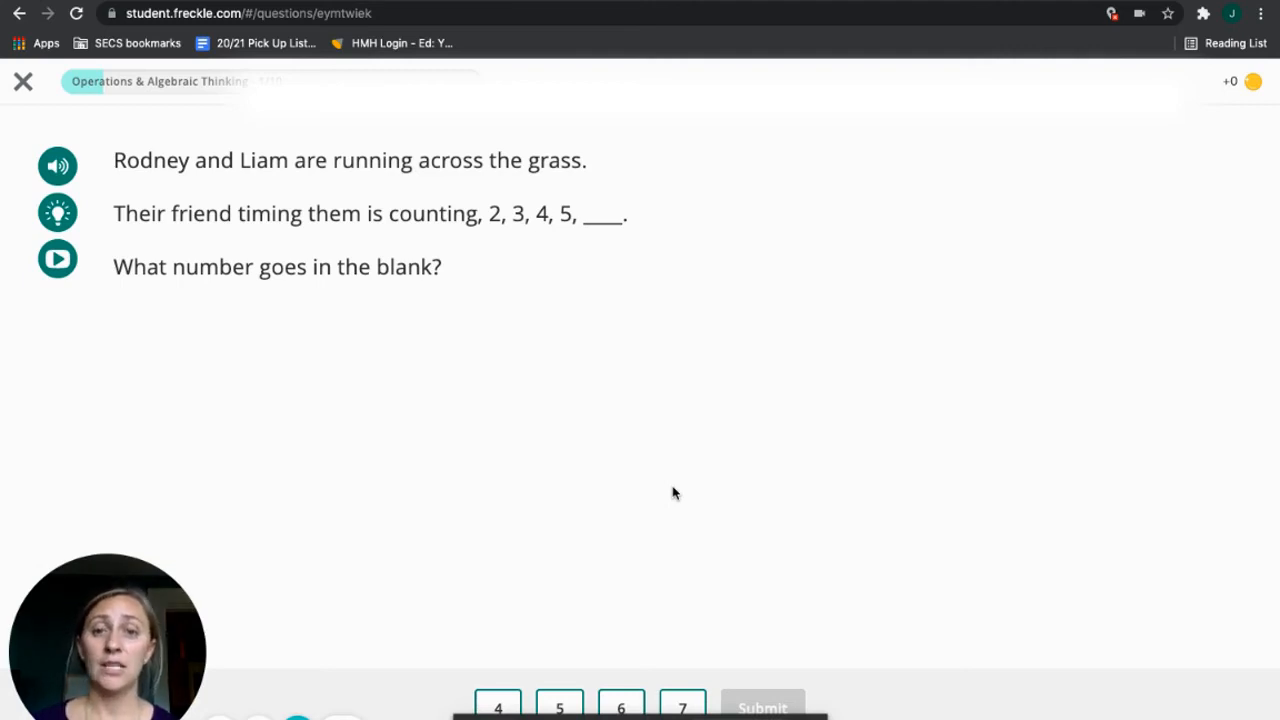
{"action": "mouse_move", "coordinate": [4, 106]}
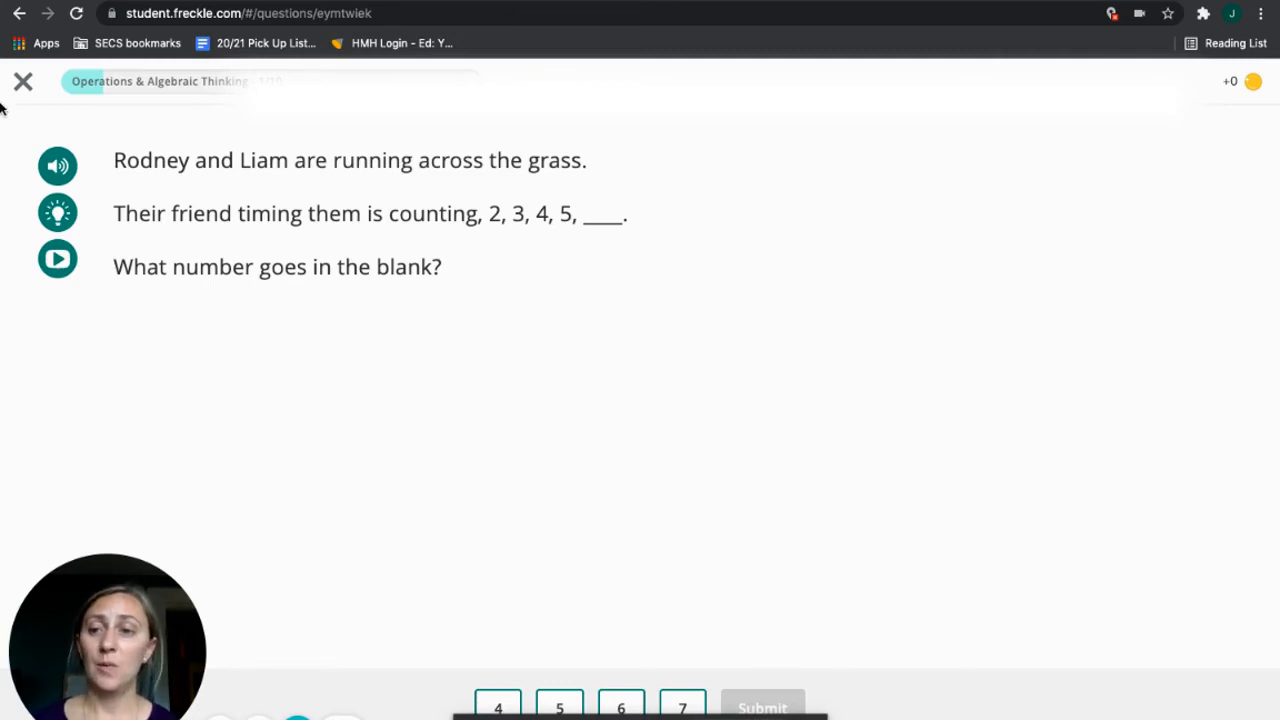
{"action": "mouse_move", "coordinate": [24, 80]}
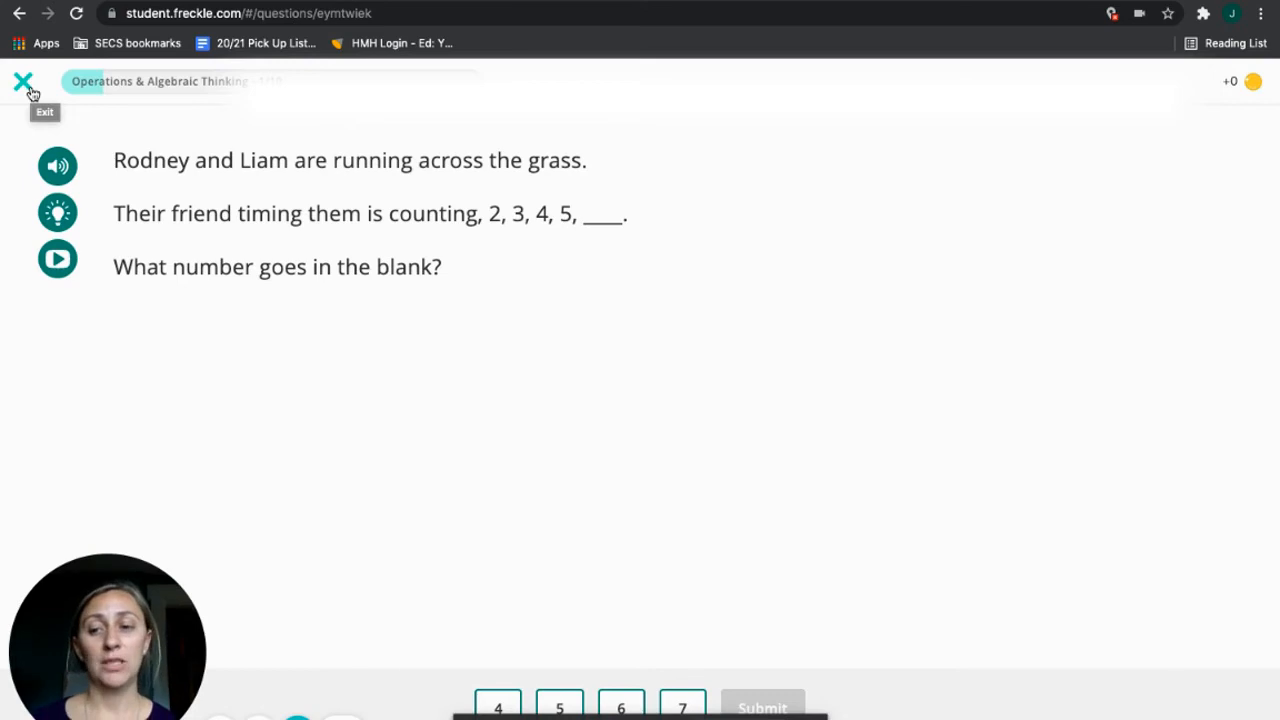
- Leave the adaptive math session and the fact practice grid, confirming both
{"action": "left_click", "coordinate": [22, 80]}
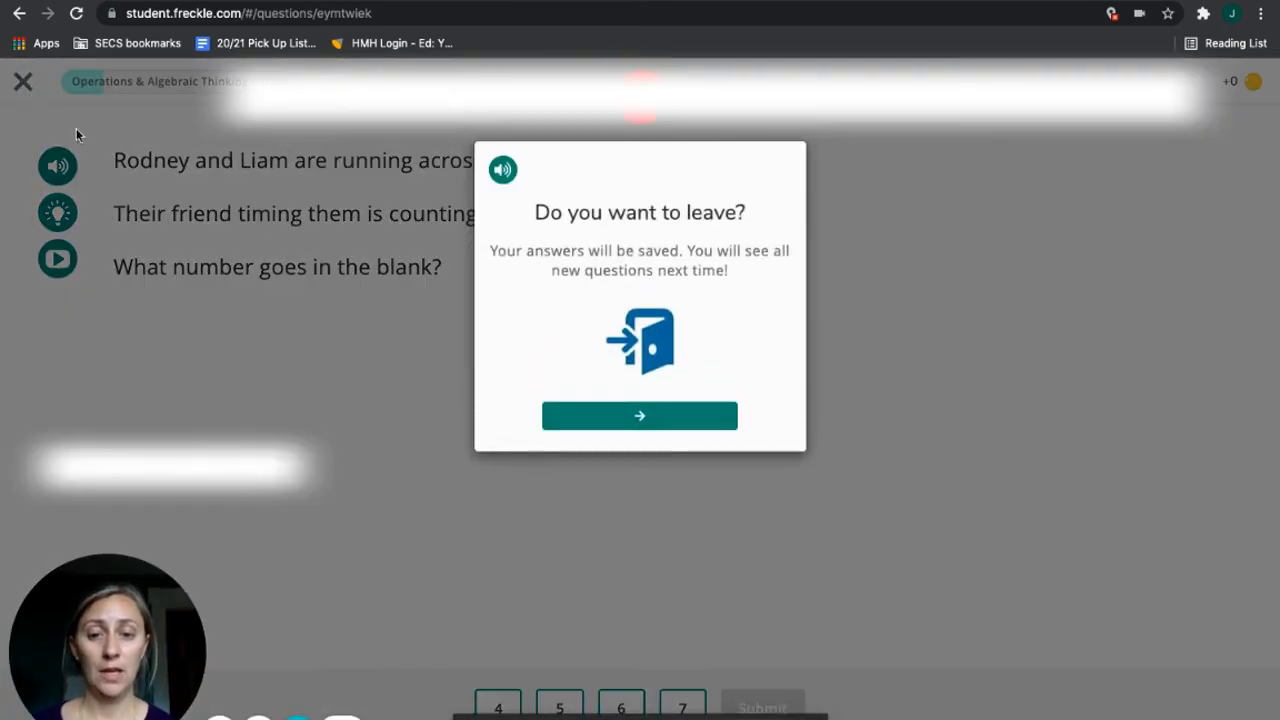
{"action": "left_click", "coordinate": [640, 414]}
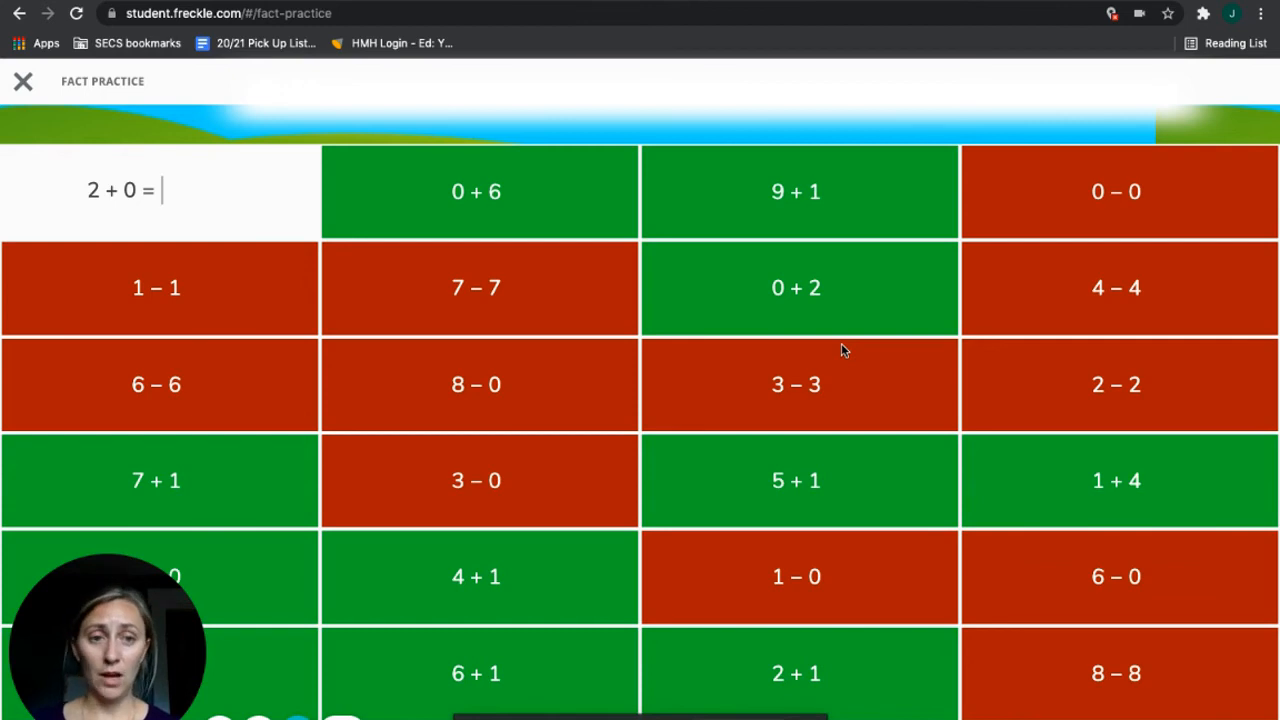
{"action": "left_click", "coordinate": [24, 80]}
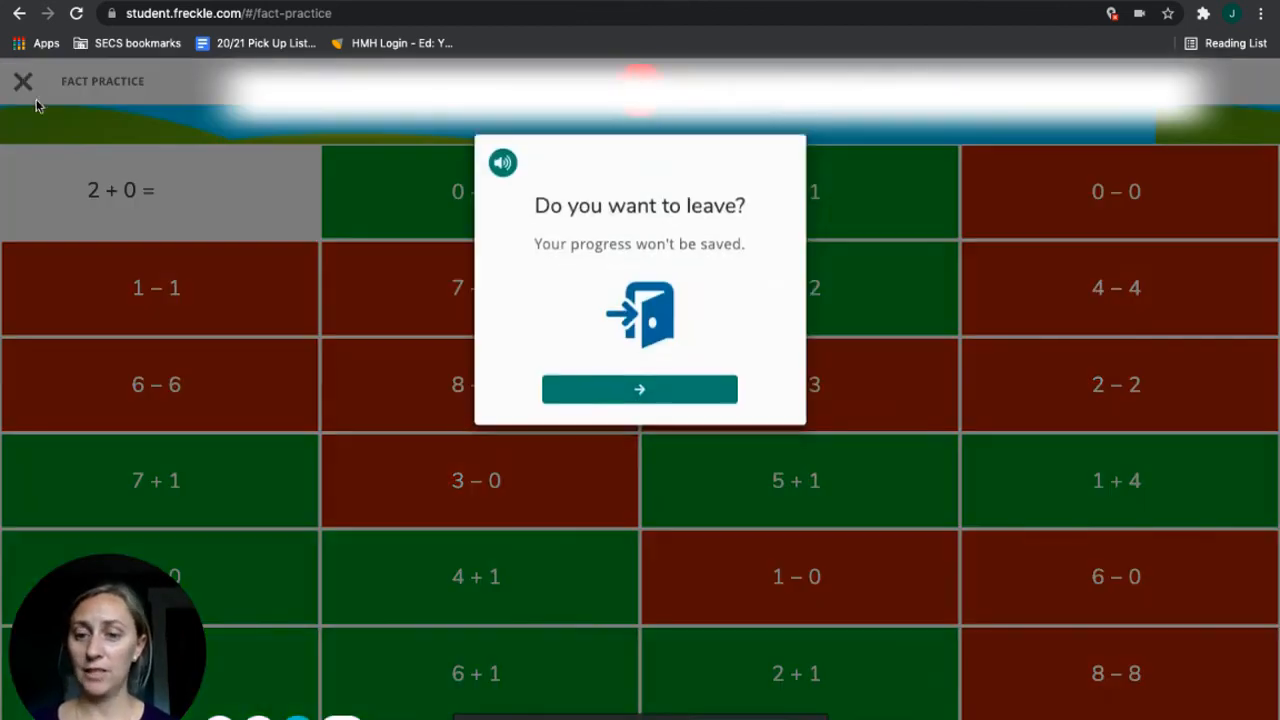
{"action": "left_click", "coordinate": [640, 388]}
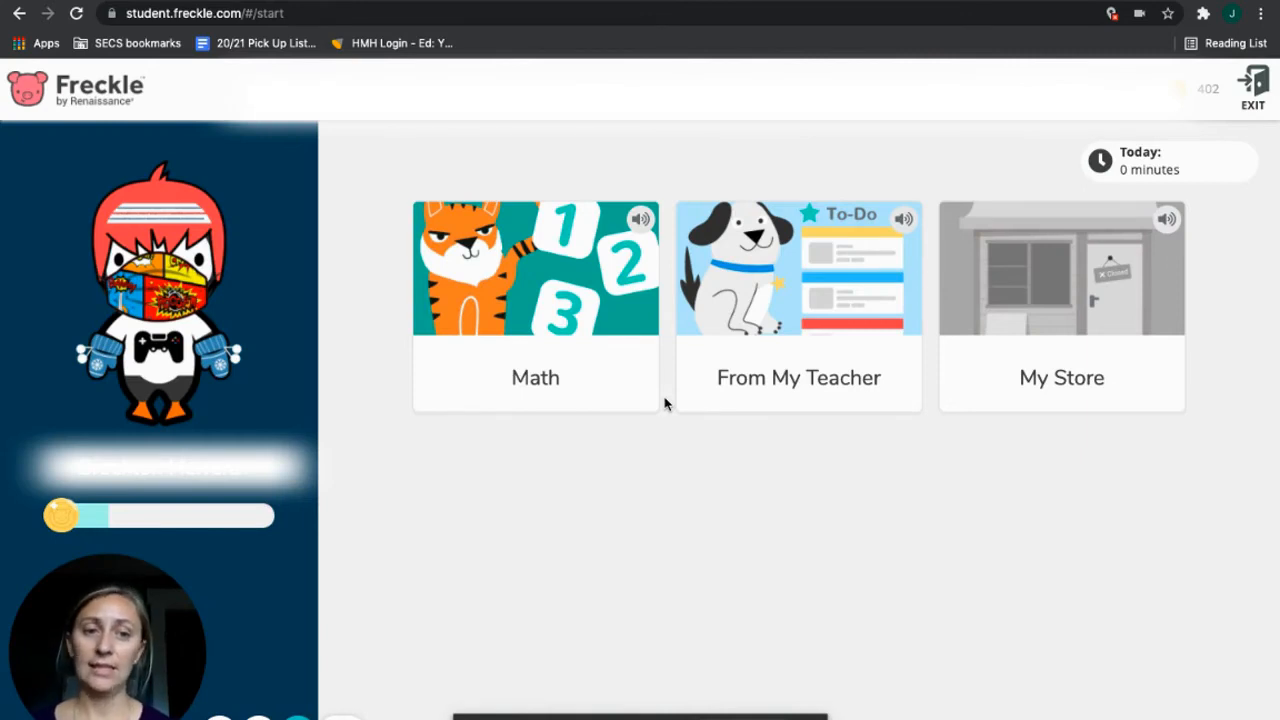
- Sign the student out and sign in as a different student
{"action": "left_click", "coordinate": [1252, 90]}
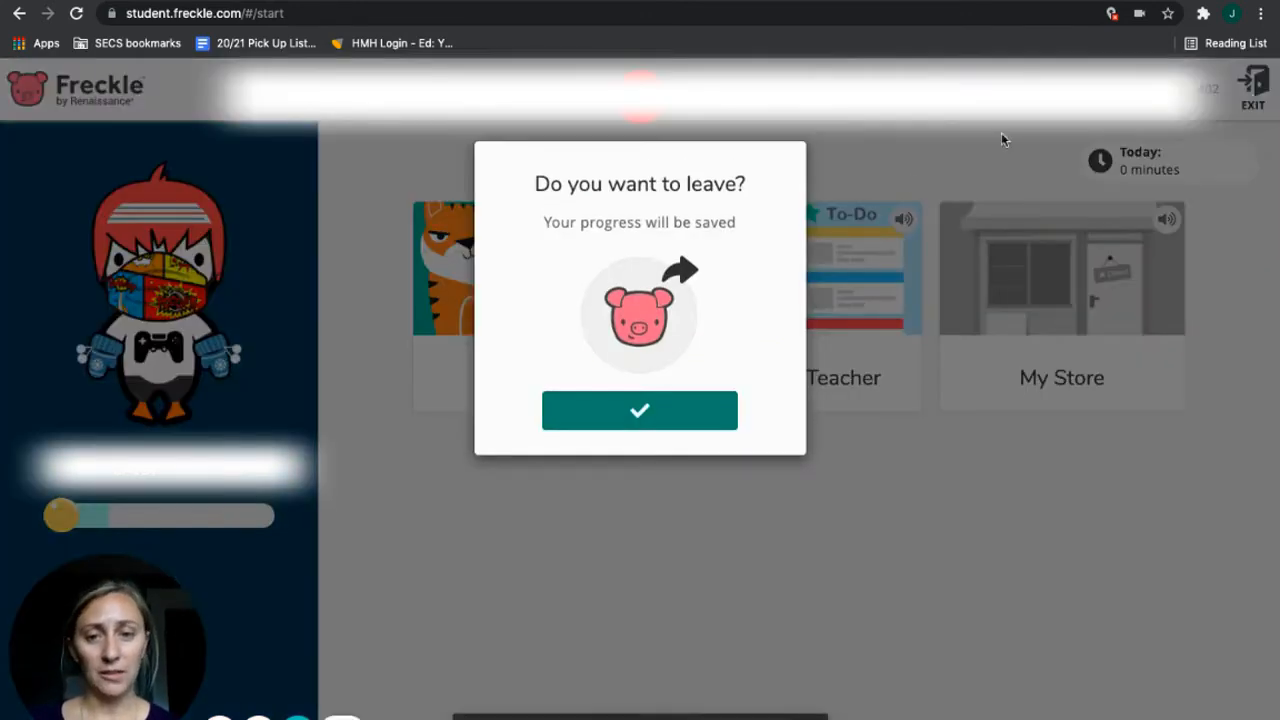
{"action": "left_click", "coordinate": [640, 410]}
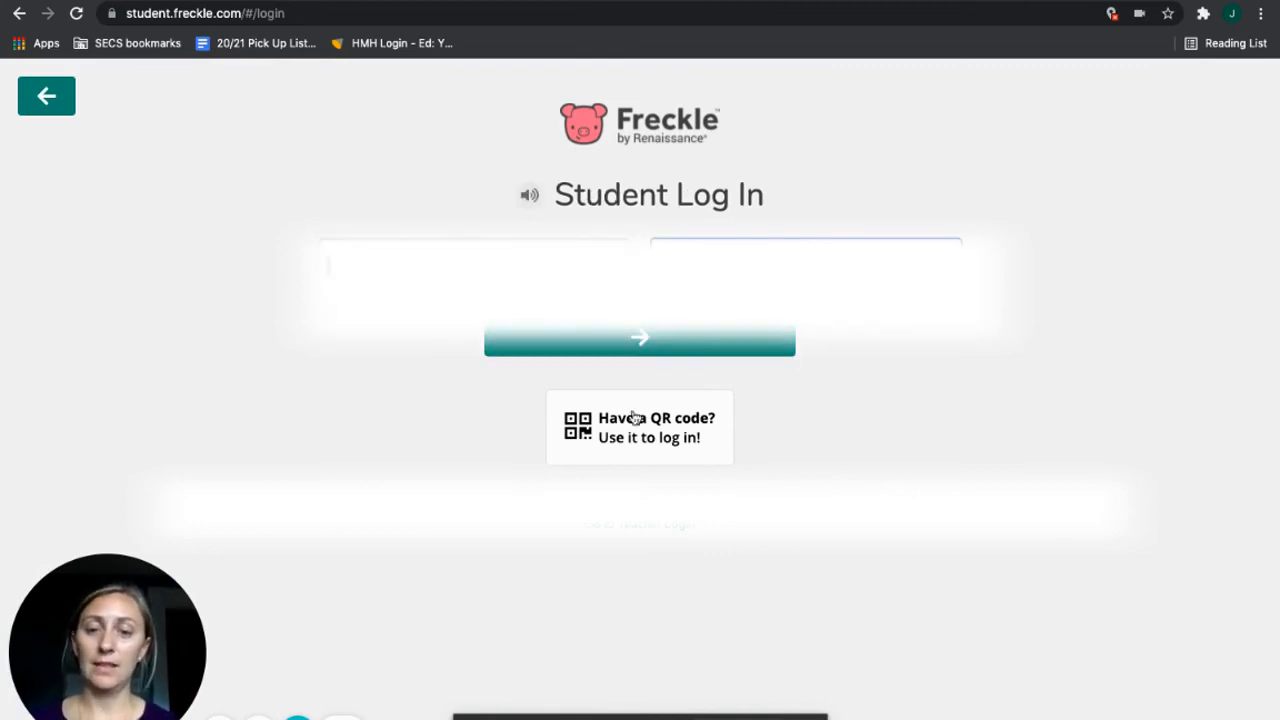
{"action": "left_click", "coordinate": [640, 336]}
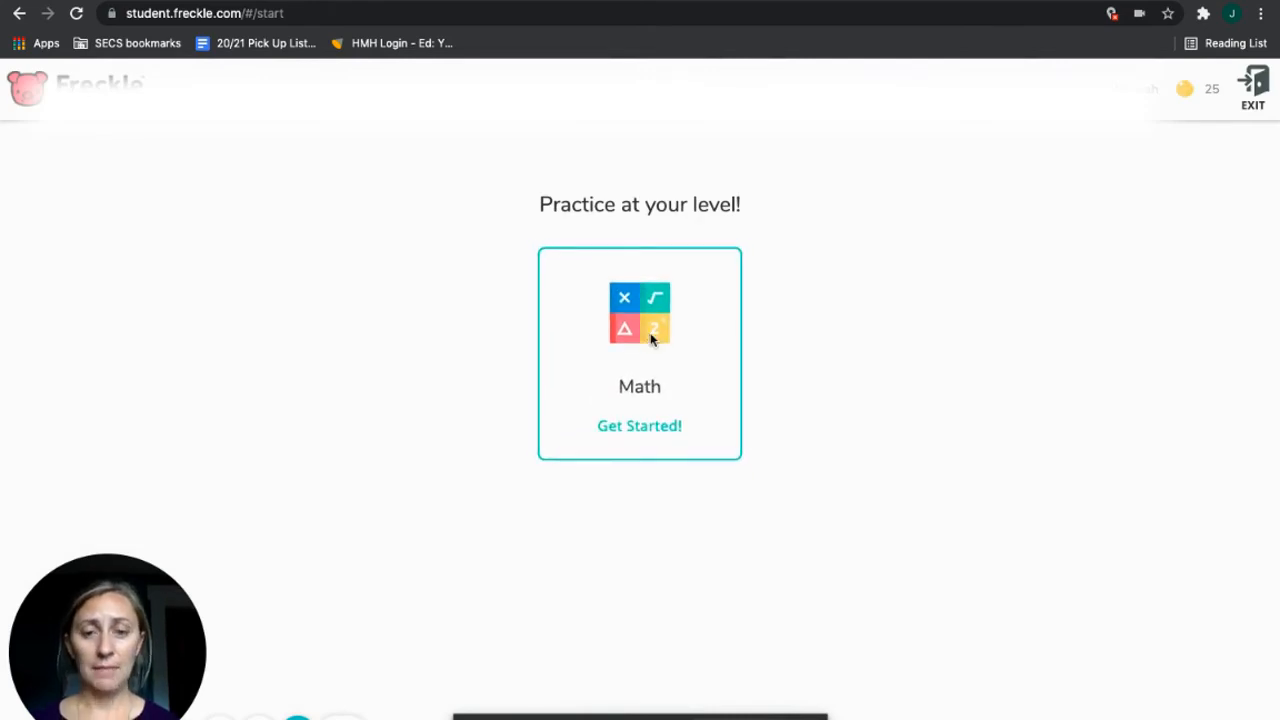
- Check the backpack's To-Do and Done assignment tabs
{"action": "left_click", "coordinate": [640, 424]}
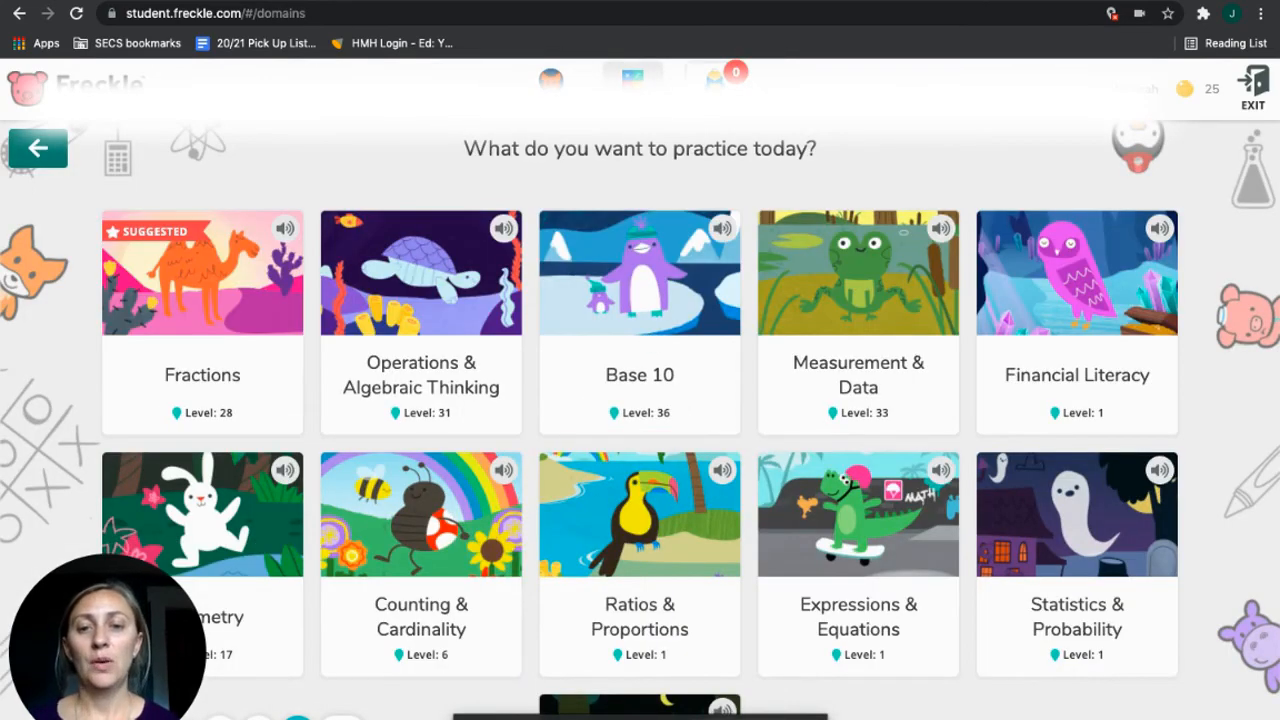
{"action": "left_click", "coordinate": [38, 148]}
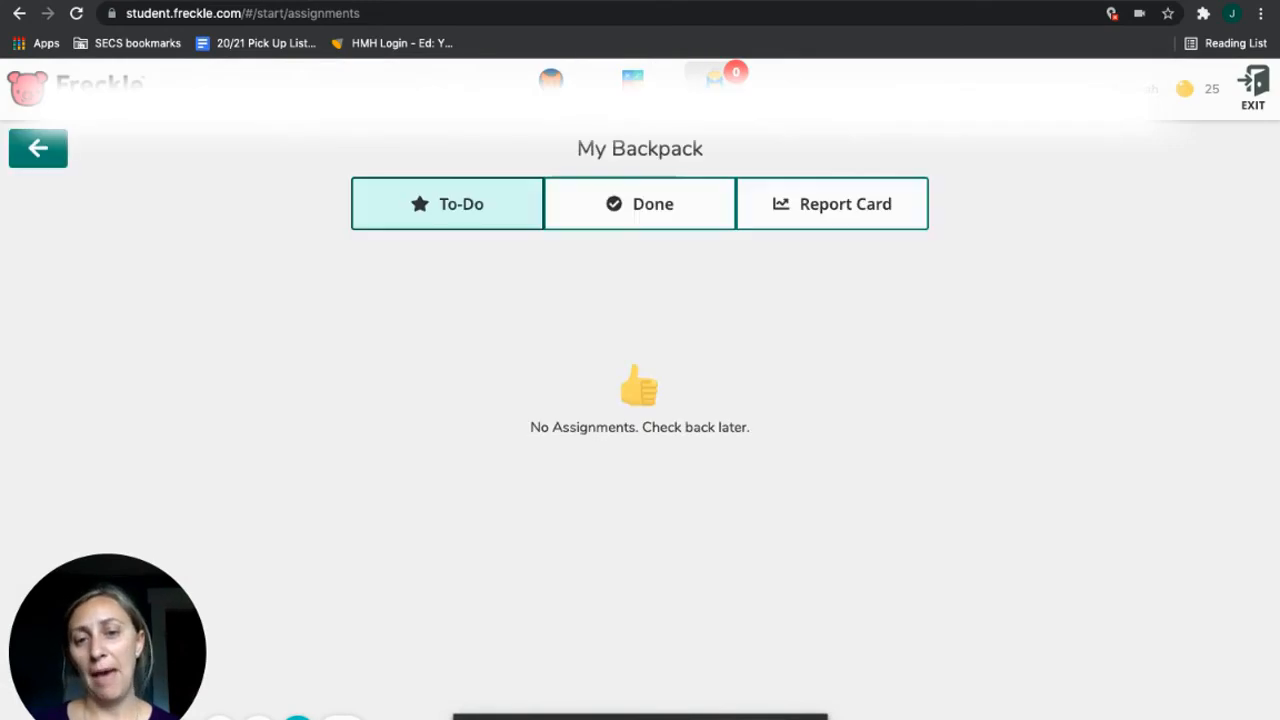
{"action": "mouse_move", "coordinate": [474, 228]}
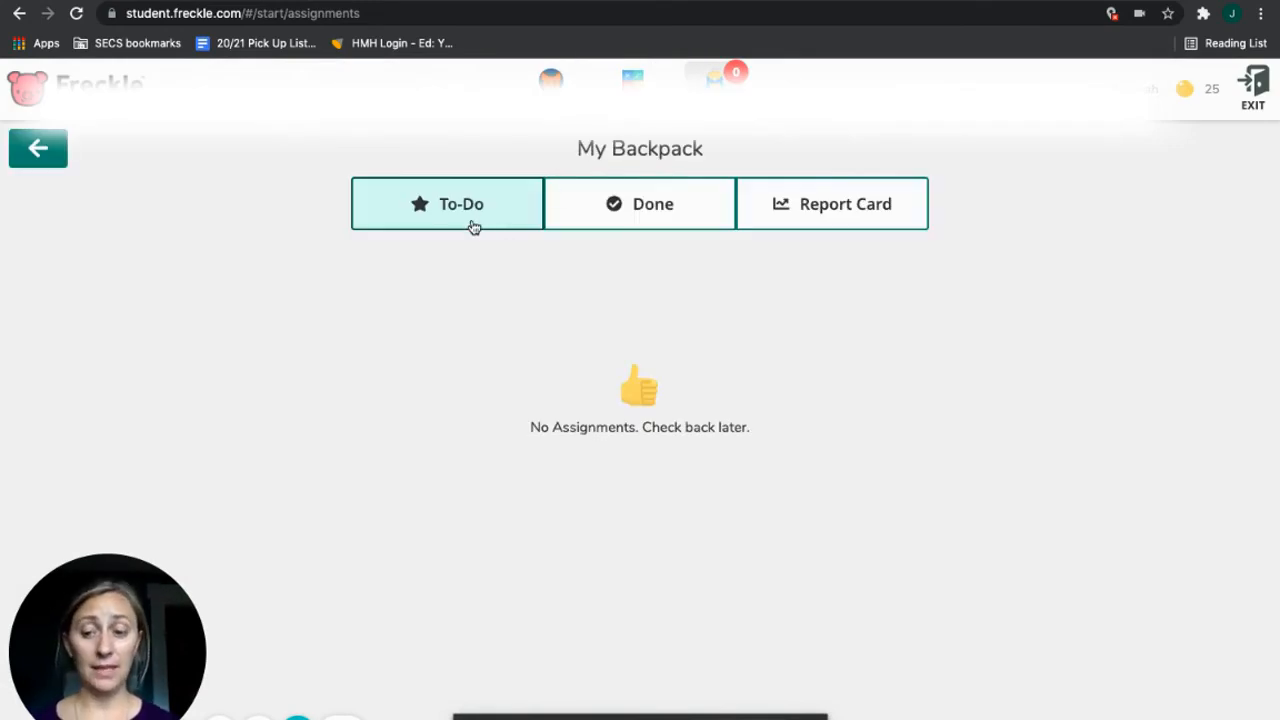
{"action": "mouse_move", "coordinate": [378, 232]}
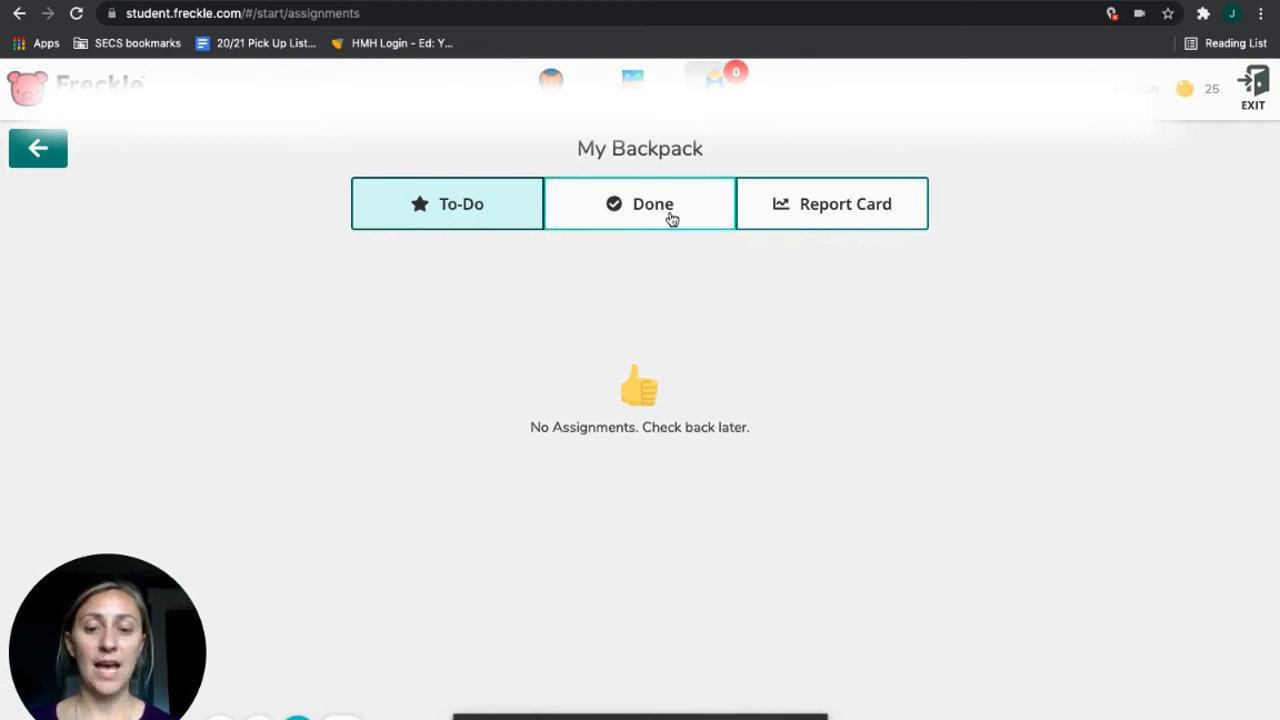
{"action": "left_click", "coordinate": [832, 204]}
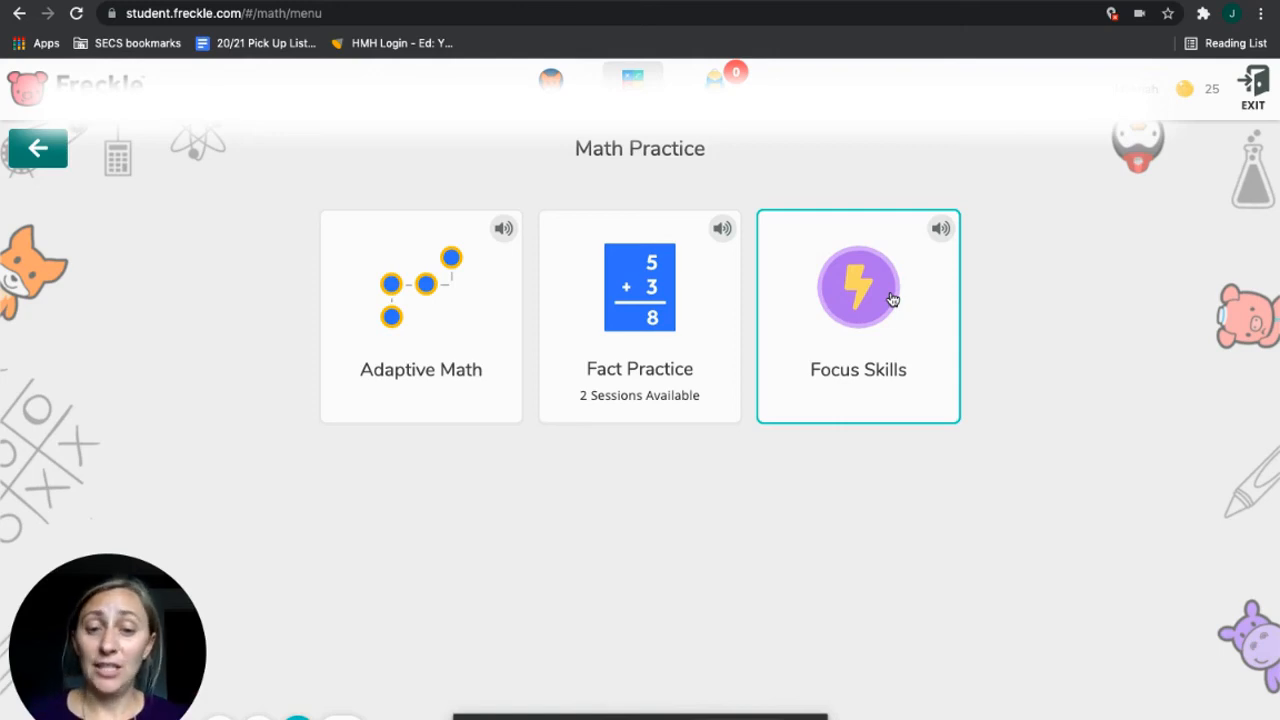
- Start the Multiplying Numbers focus skill, then leave the cupcake word-problem question with progress saved
{"action": "left_click", "coordinate": [858, 288]}
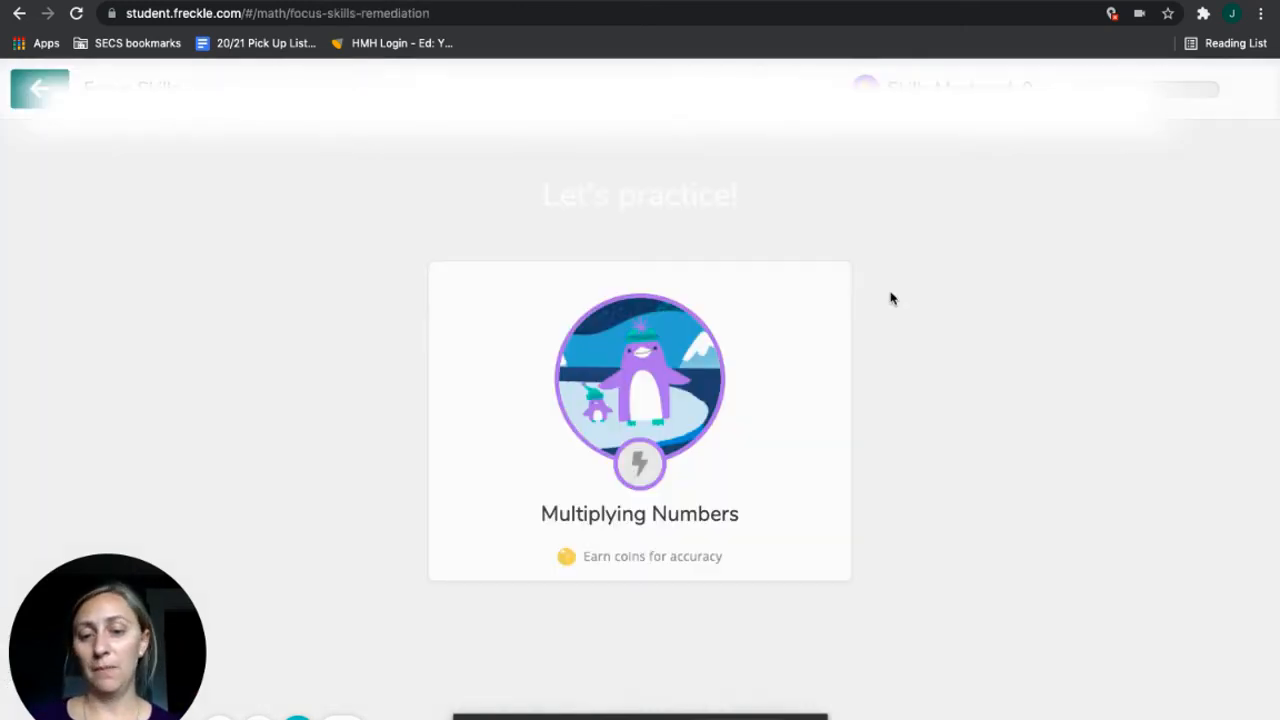
{"action": "left_click", "coordinate": [640, 420]}
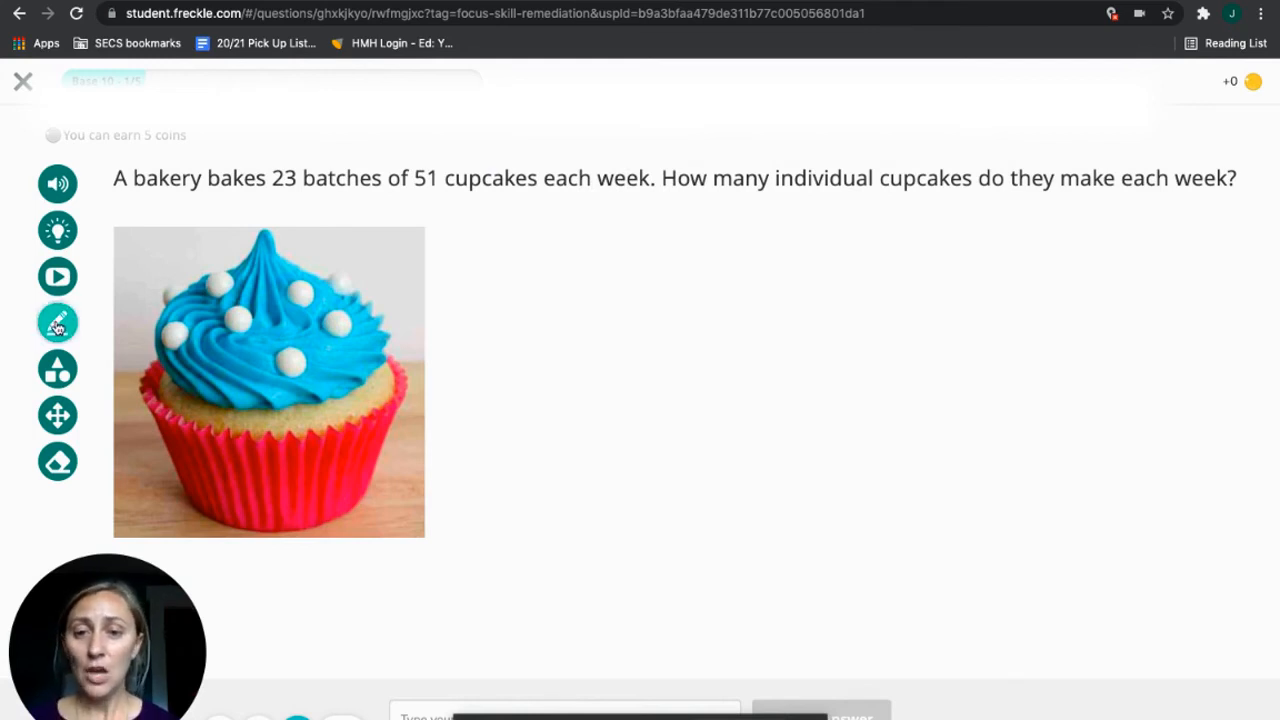
{"action": "mouse_move", "coordinate": [140, 348]}
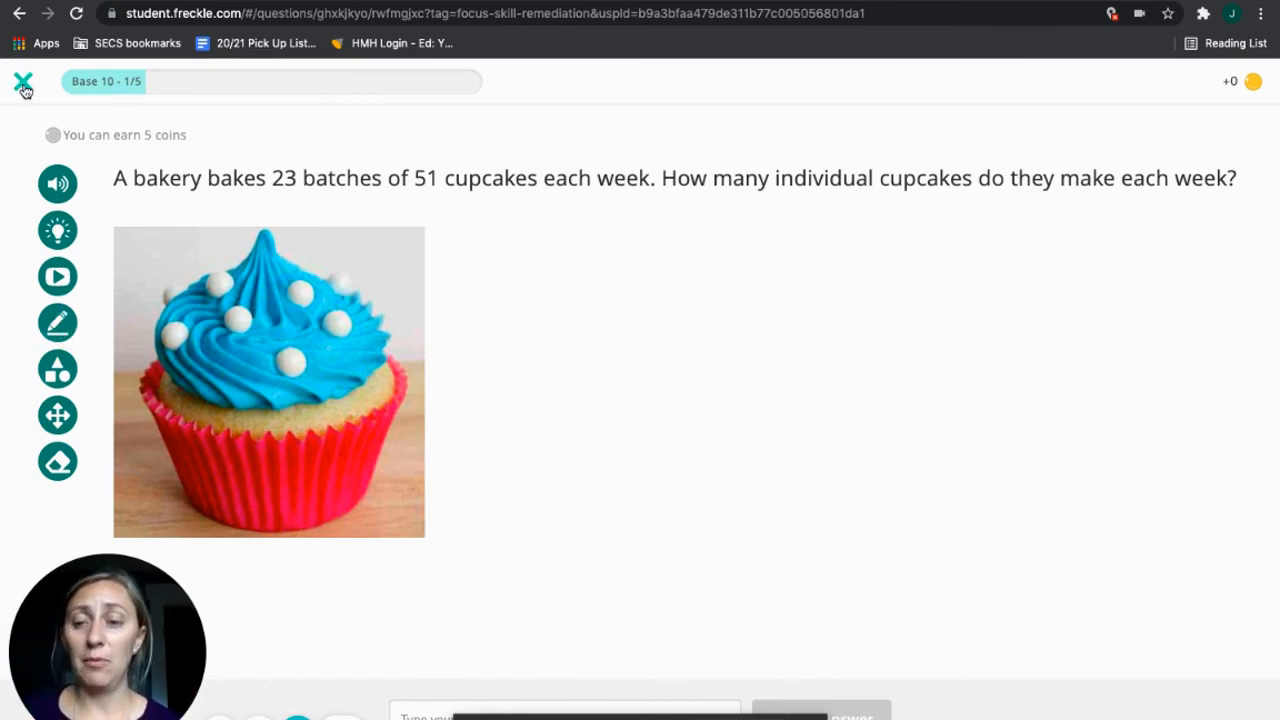
{"action": "mouse_move", "coordinate": [22, 82]}
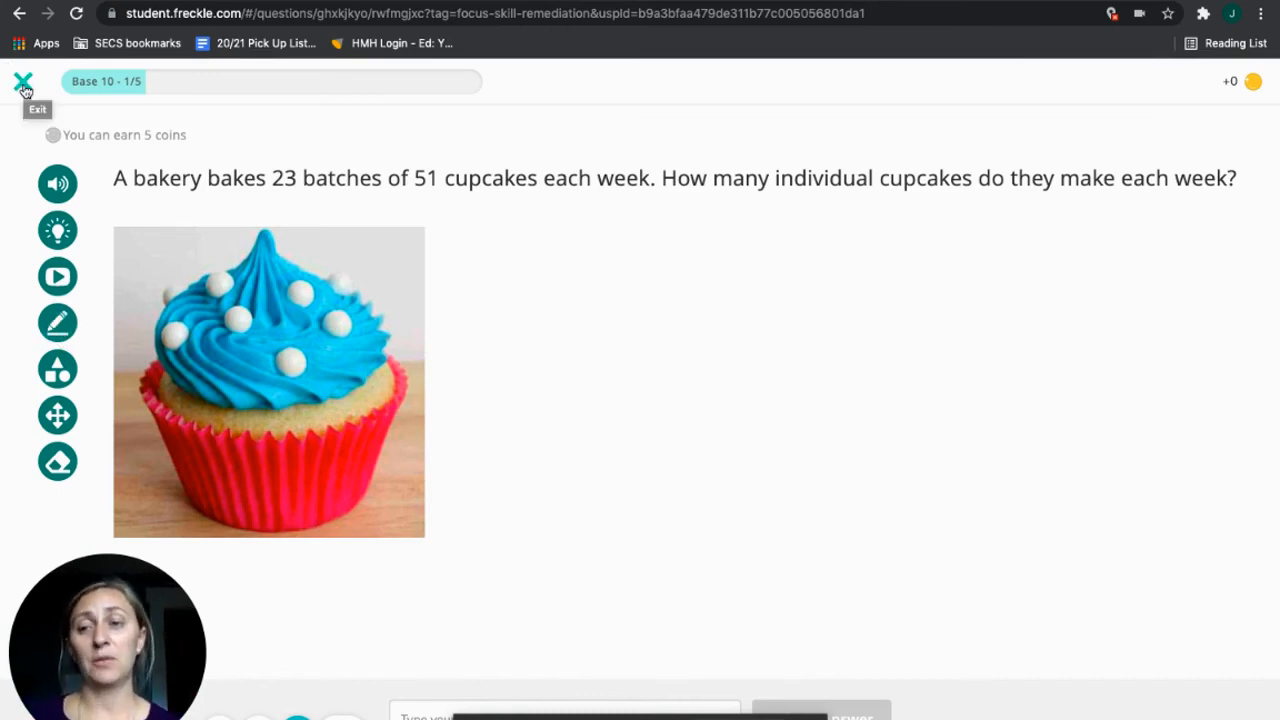
{"action": "left_click", "coordinate": [22, 82]}
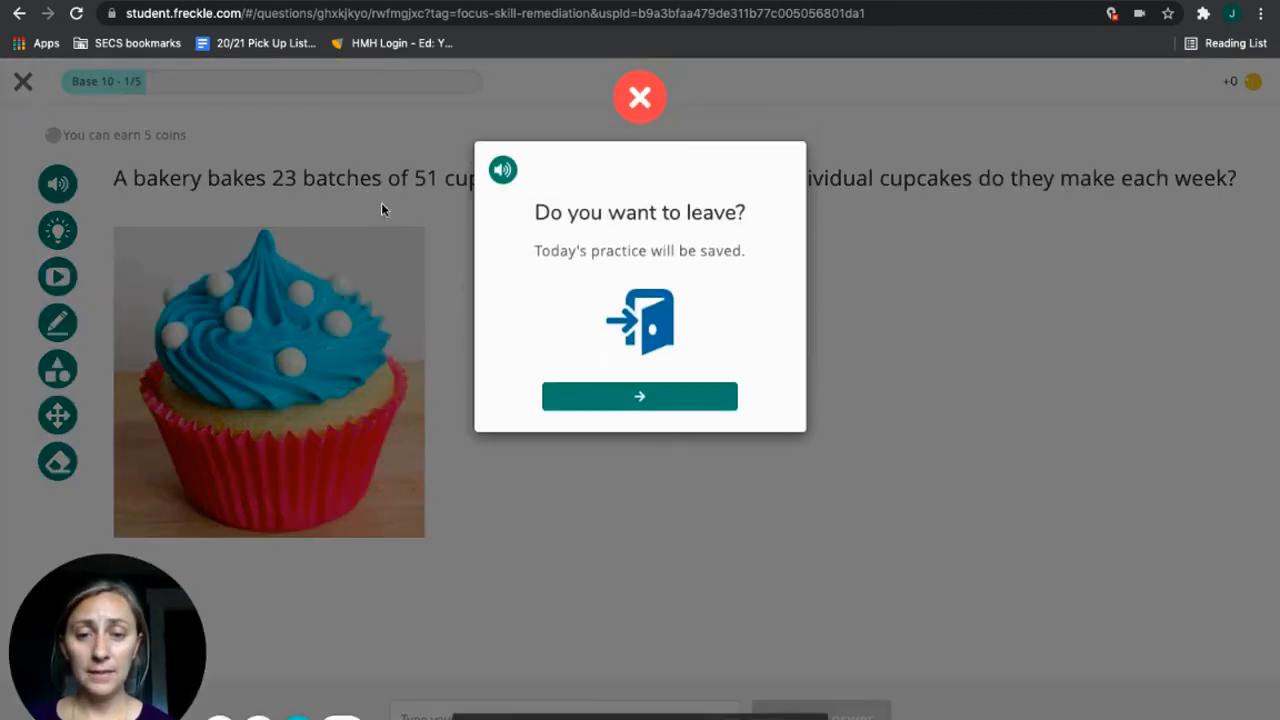
{"action": "left_click", "coordinate": [640, 396]}
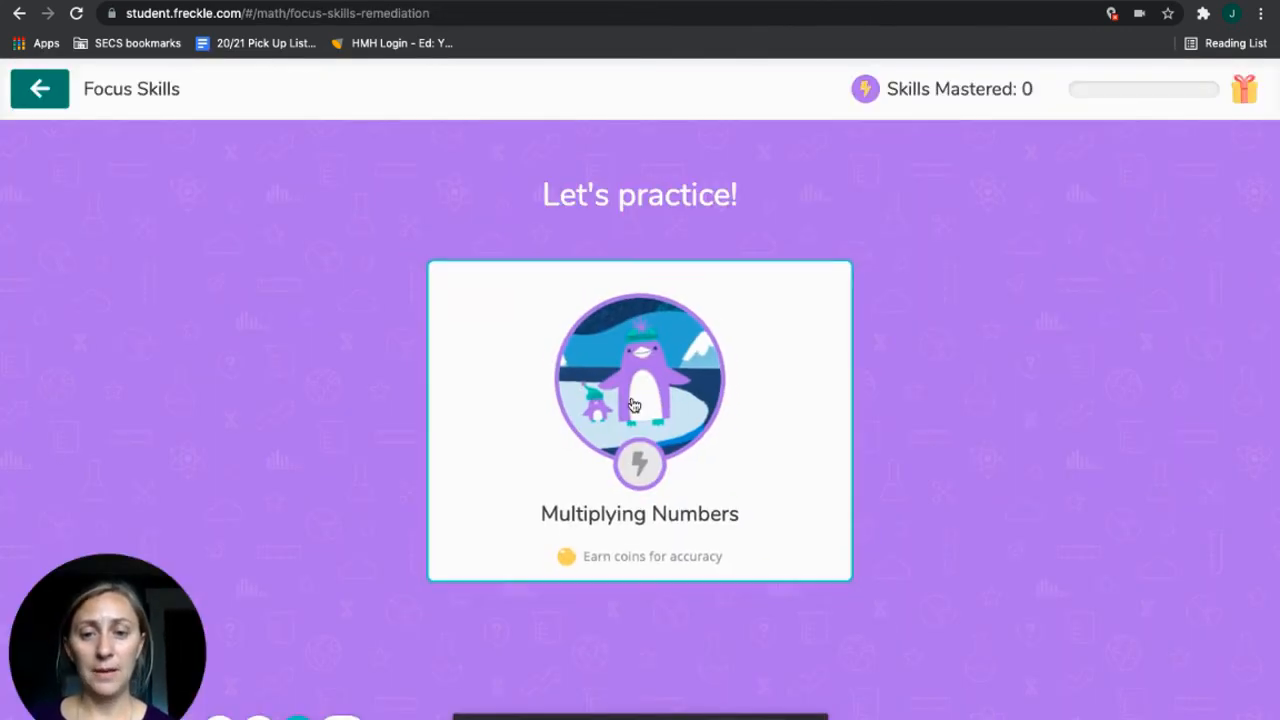
- Preview the Fact Practice grid from the math choices and leave it without saving
{"action": "left_click", "coordinate": [40, 88]}
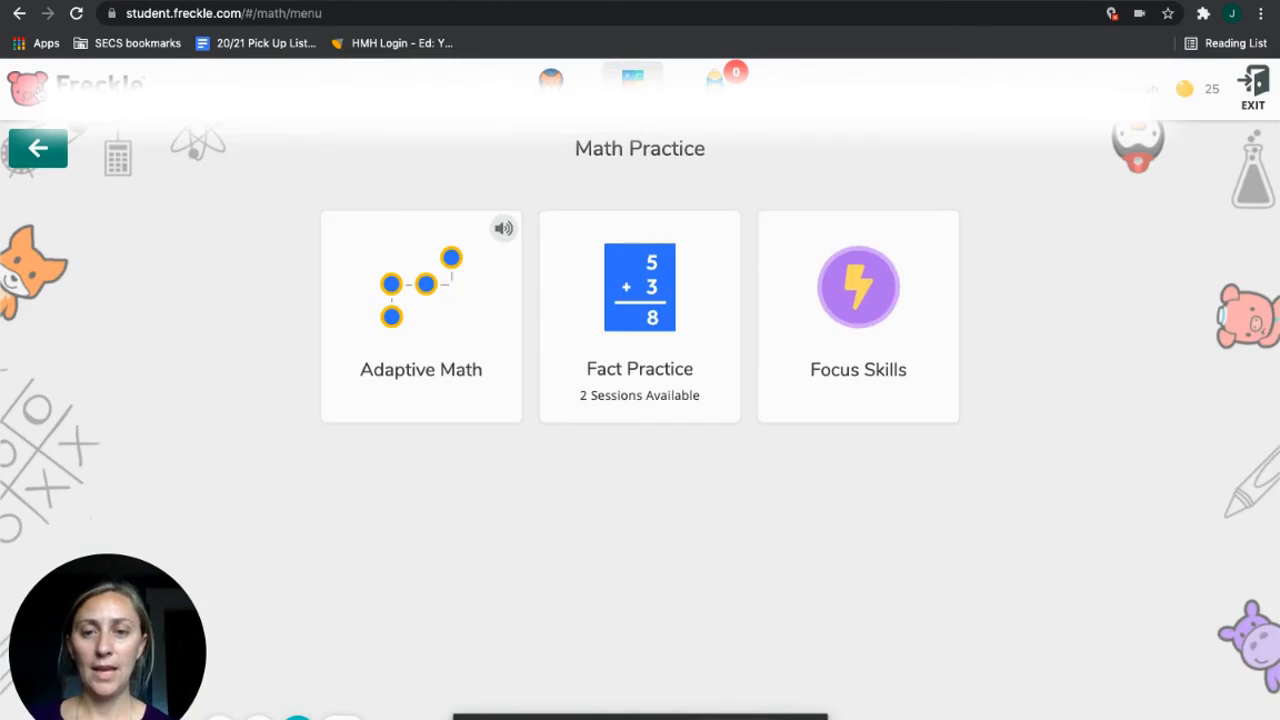
{"action": "left_click", "coordinate": [640, 316]}
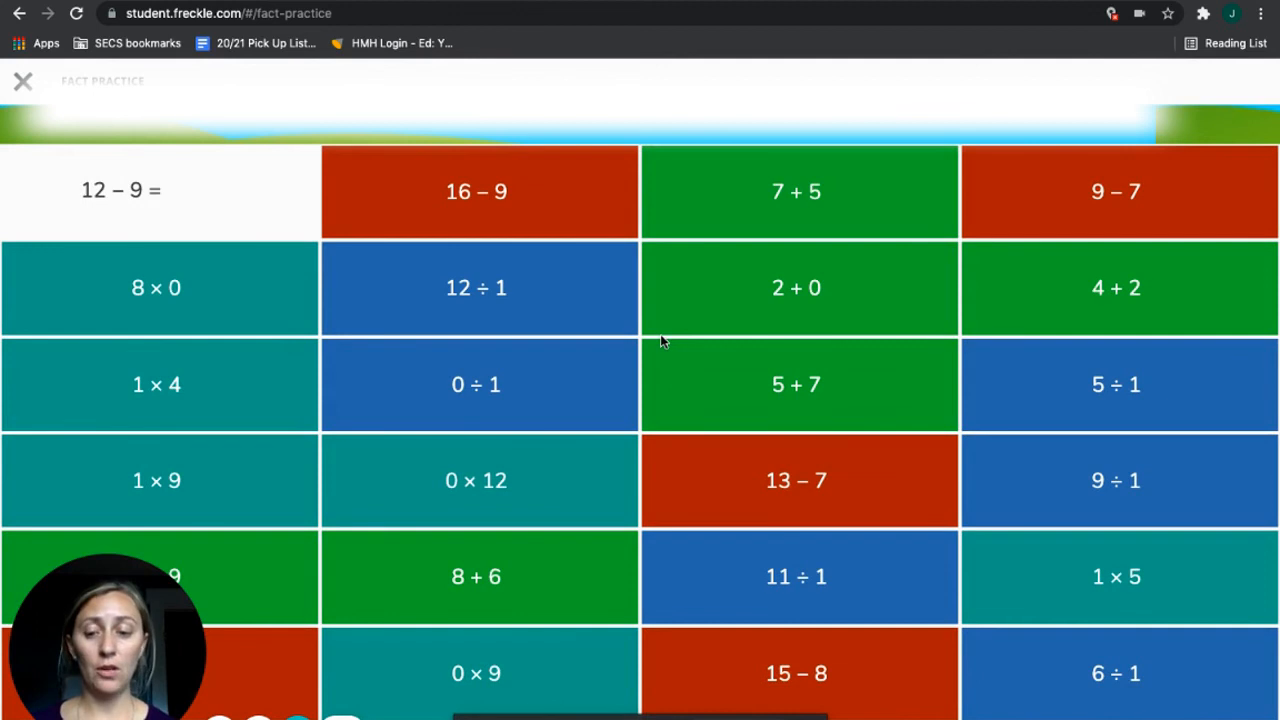
{"action": "mouse_move", "coordinate": [160, 220]}
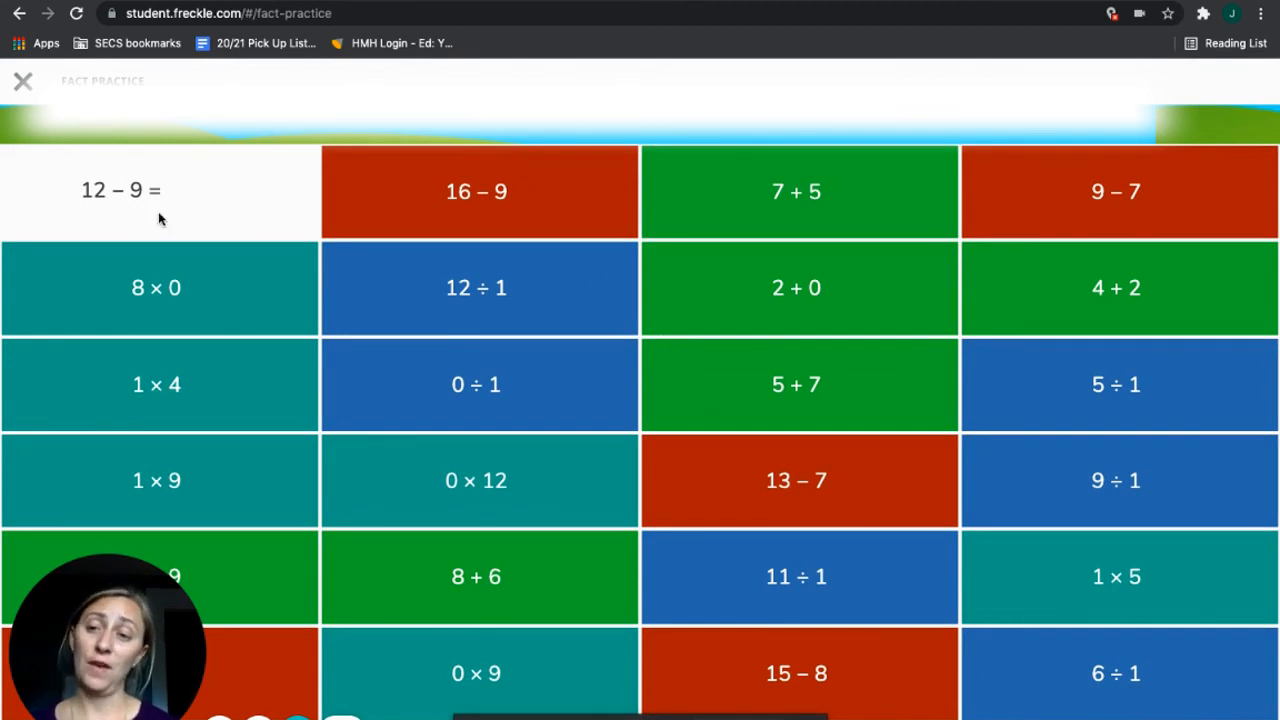
{"action": "left_click", "coordinate": [24, 80]}
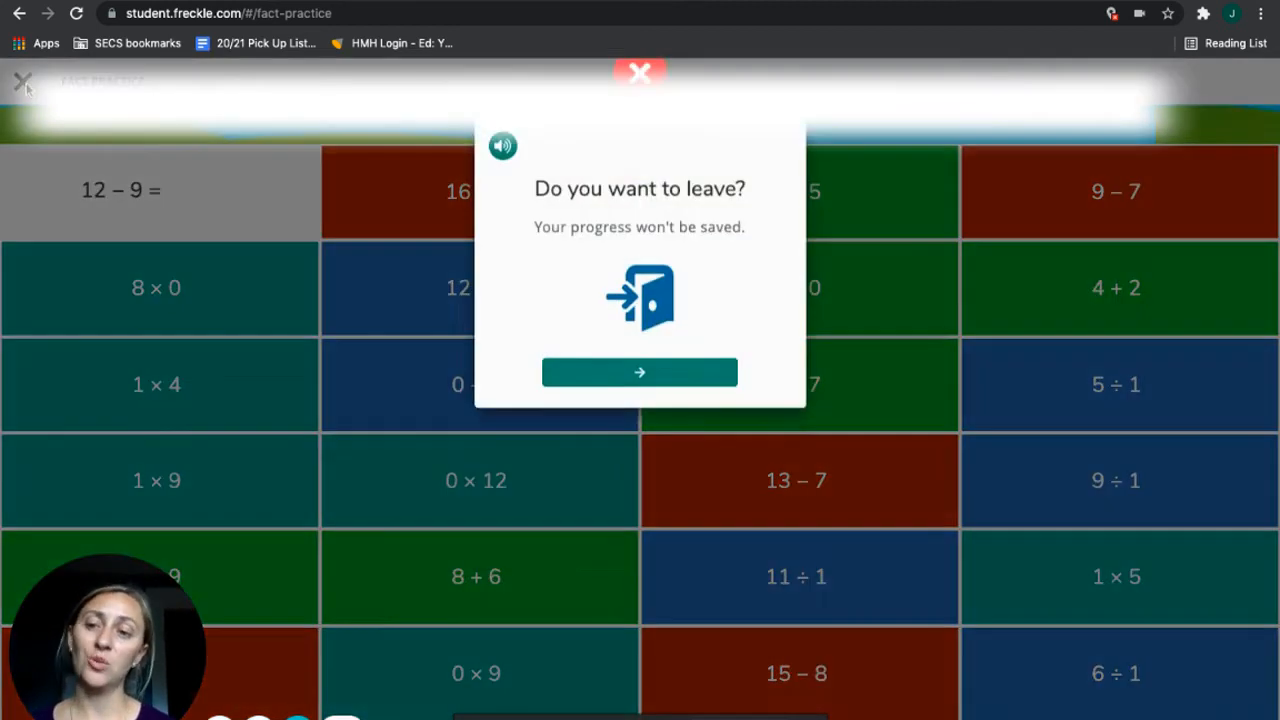
{"action": "left_click", "coordinate": [640, 372]}
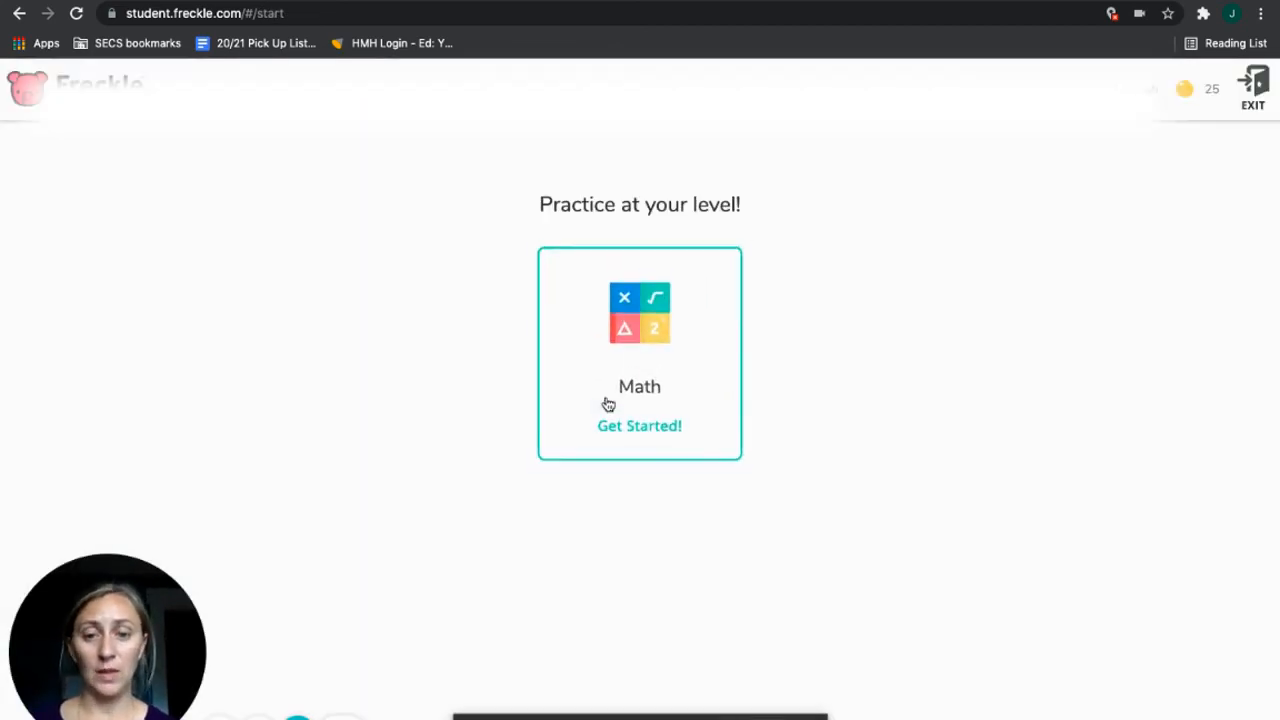
- Start Adaptive Math in the Operations & Algebraic Thinking domain at the starting level
{"action": "left_click", "coordinate": [640, 424]}
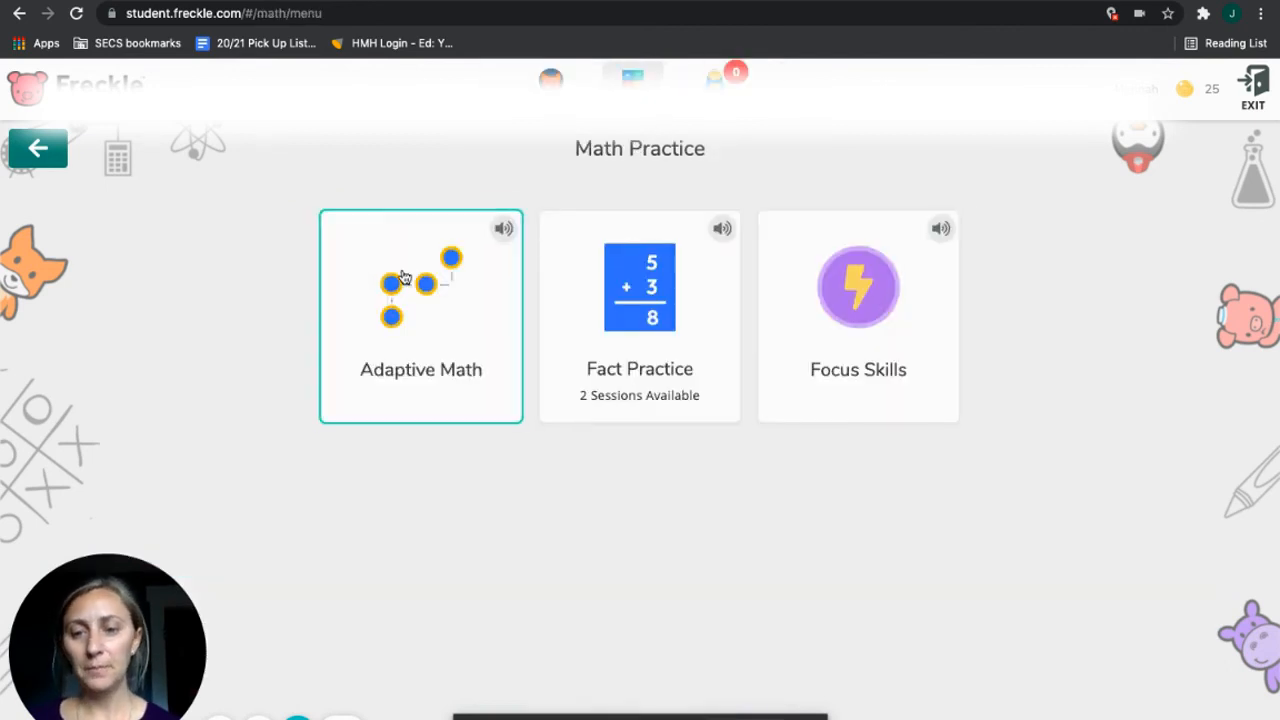
{"action": "left_click", "coordinate": [38, 148]}
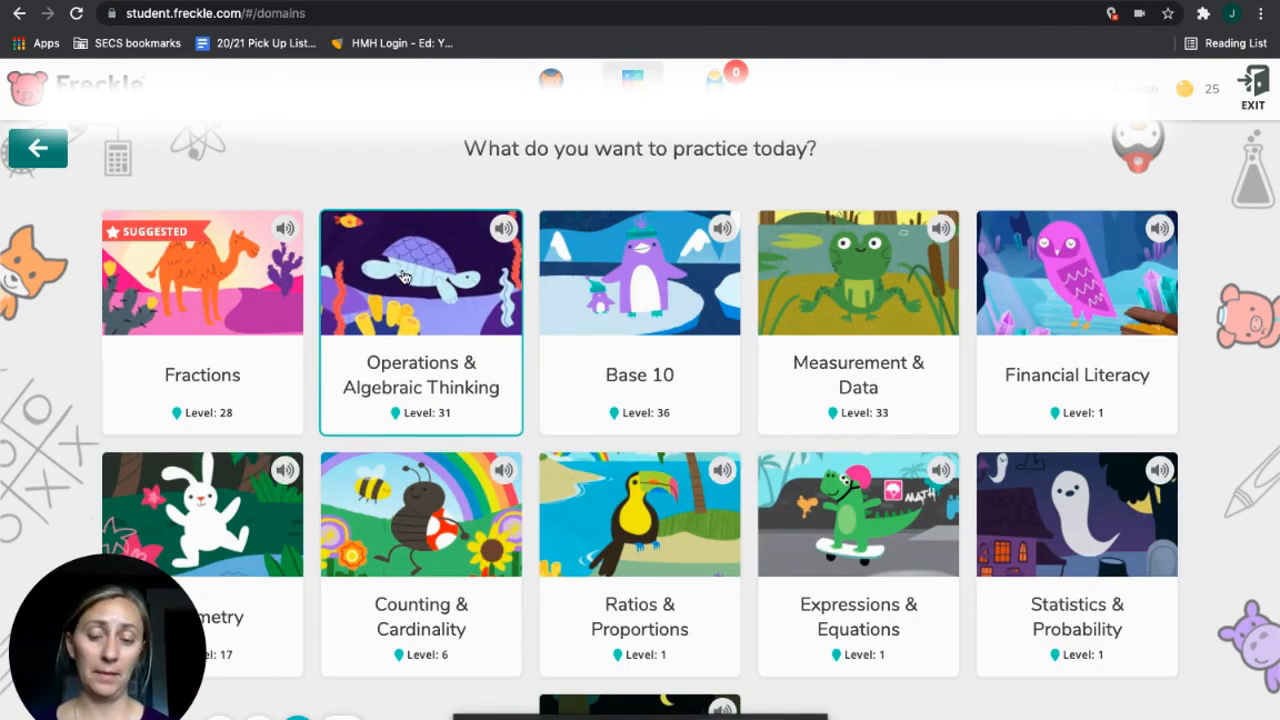
{"action": "left_click", "coordinate": [420, 270]}
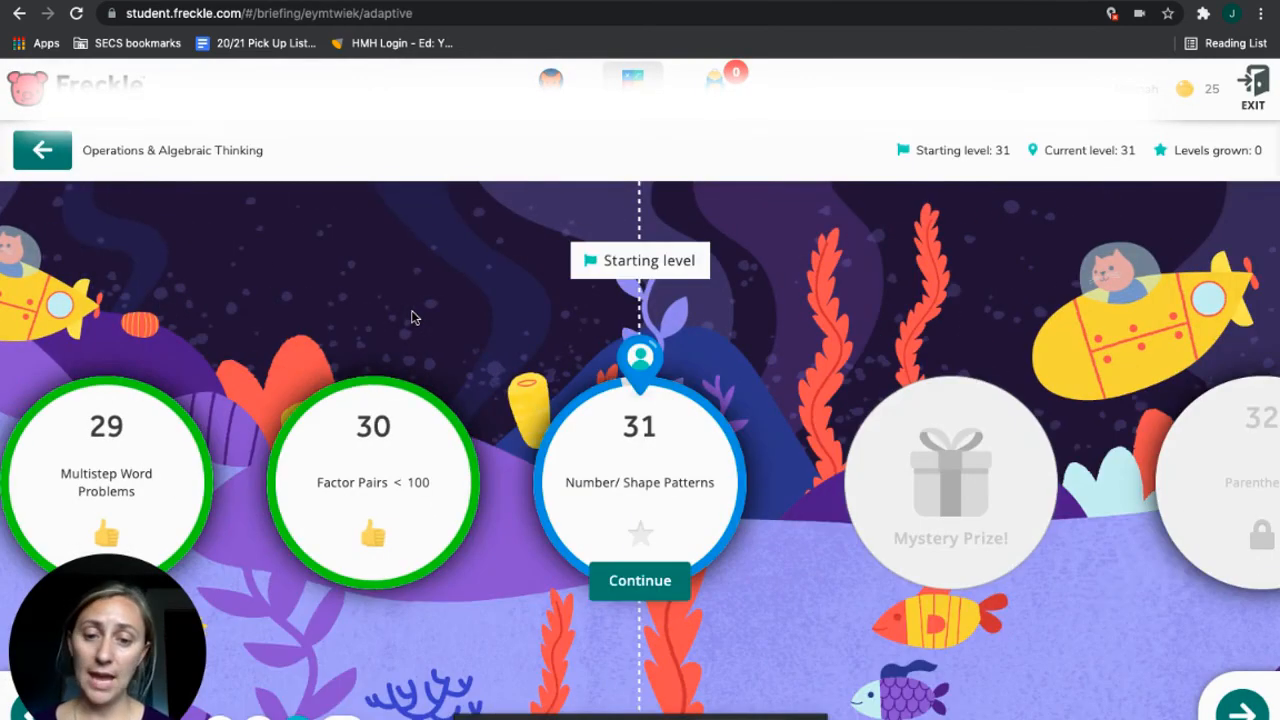
{"action": "mouse_move", "coordinate": [676, 502]}
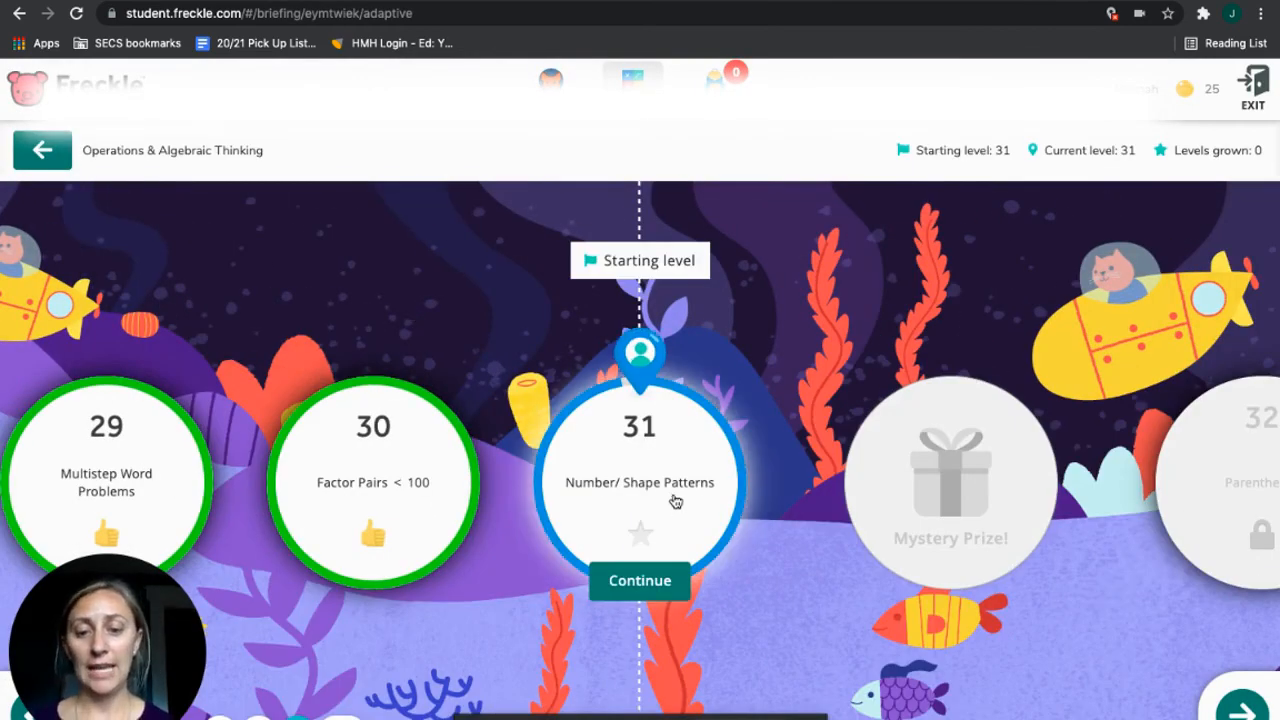
{"action": "left_click", "coordinate": [640, 580]}
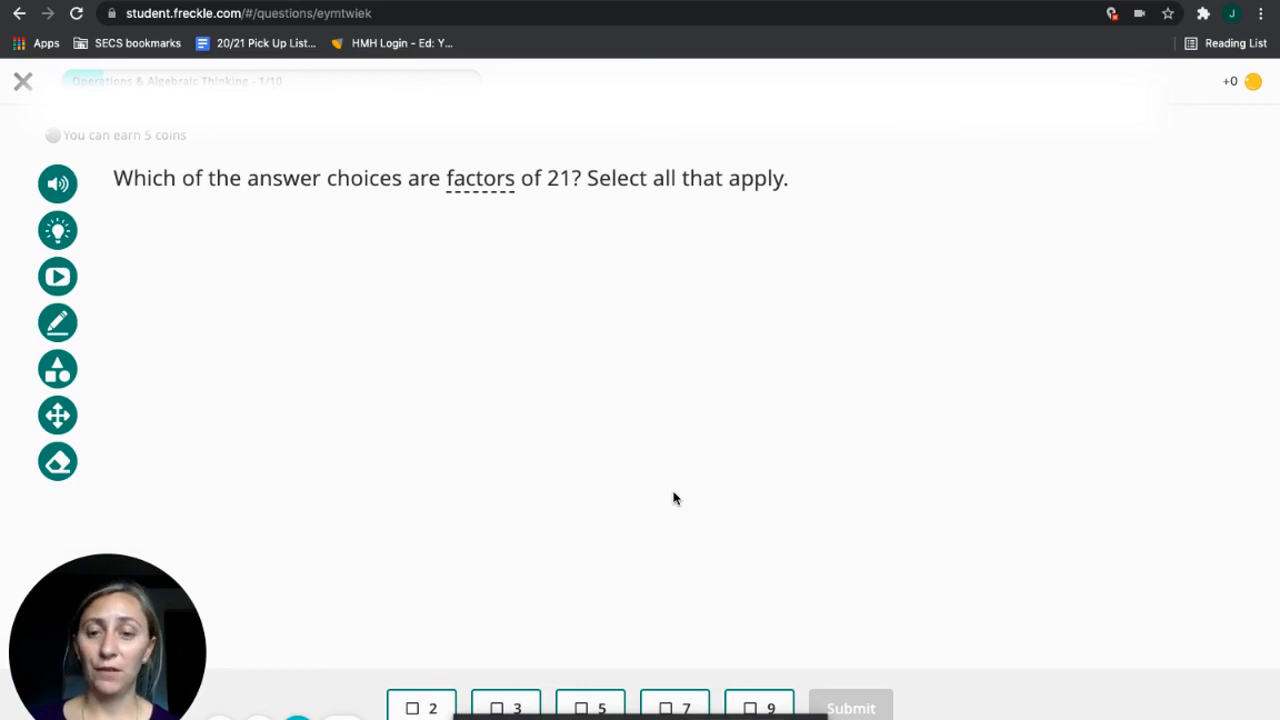
{"action": "mouse_move", "coordinate": [516, 332]}
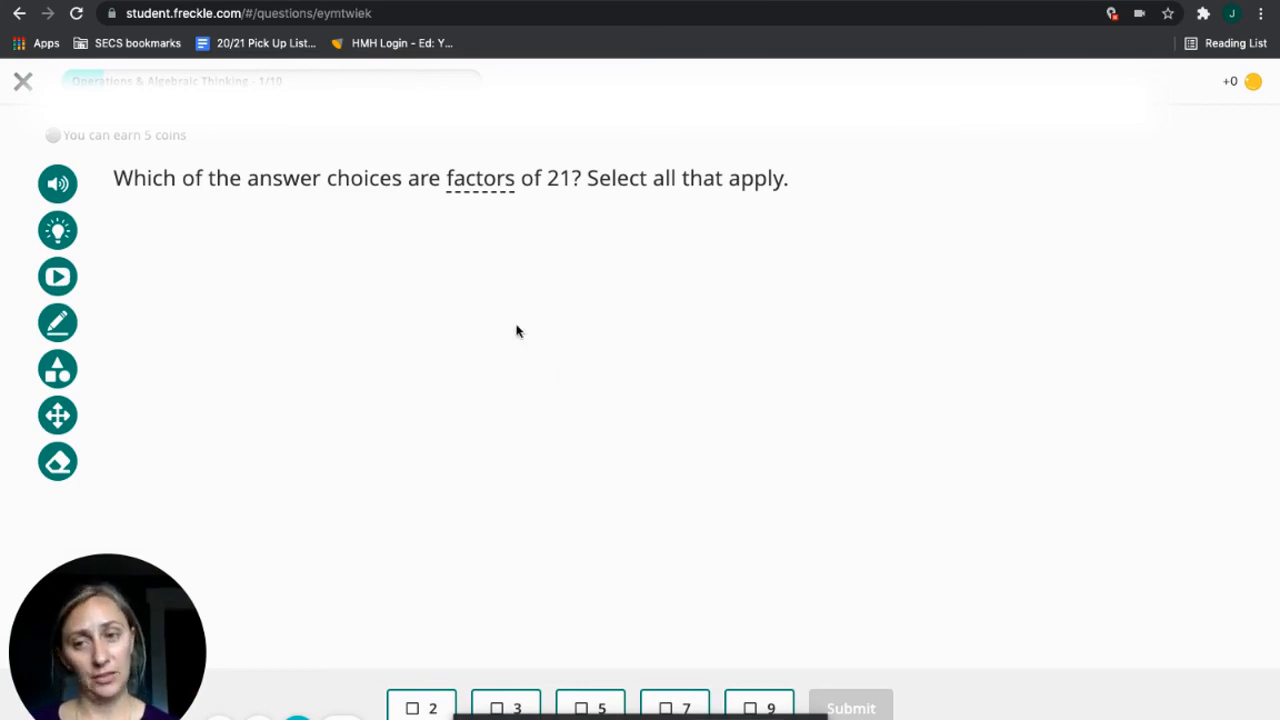
- Leave the factors-of-21 question and save the answers, returning to Practice at your level
{"action": "left_click", "coordinate": [56, 276]}
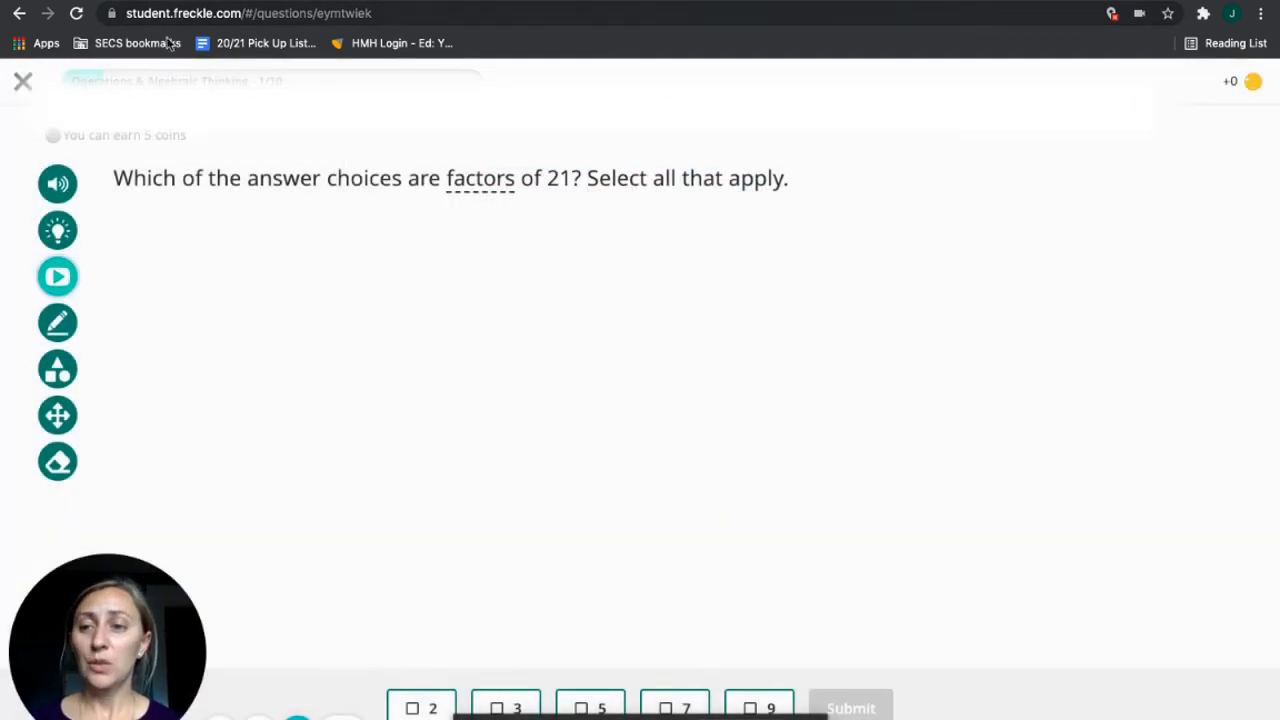
{"action": "left_click", "coordinate": [24, 80]}
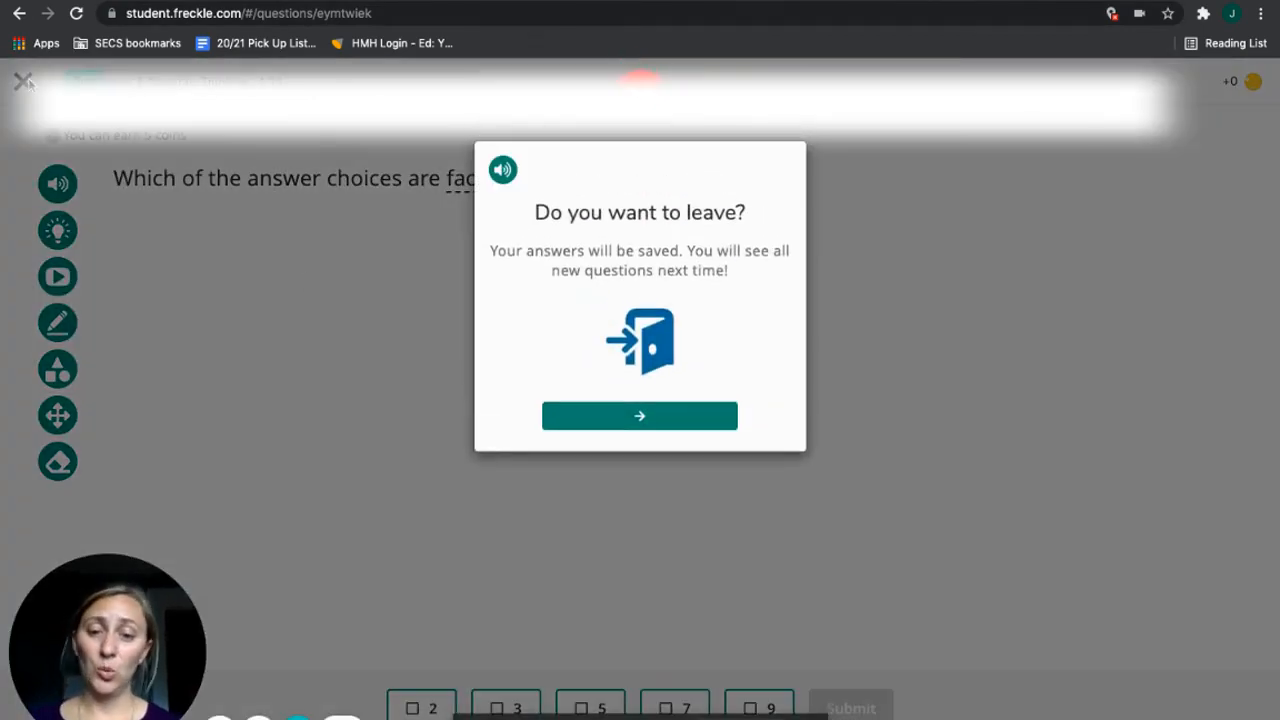
{"action": "left_click", "coordinate": [640, 414]}
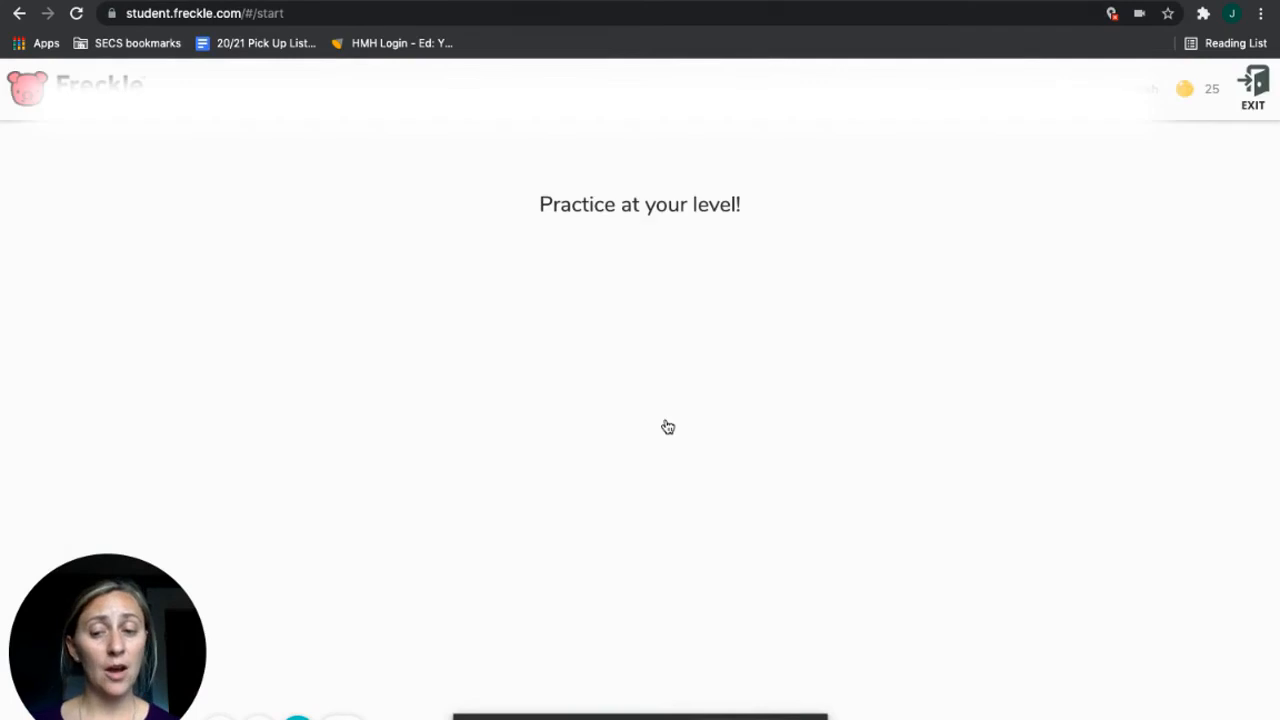